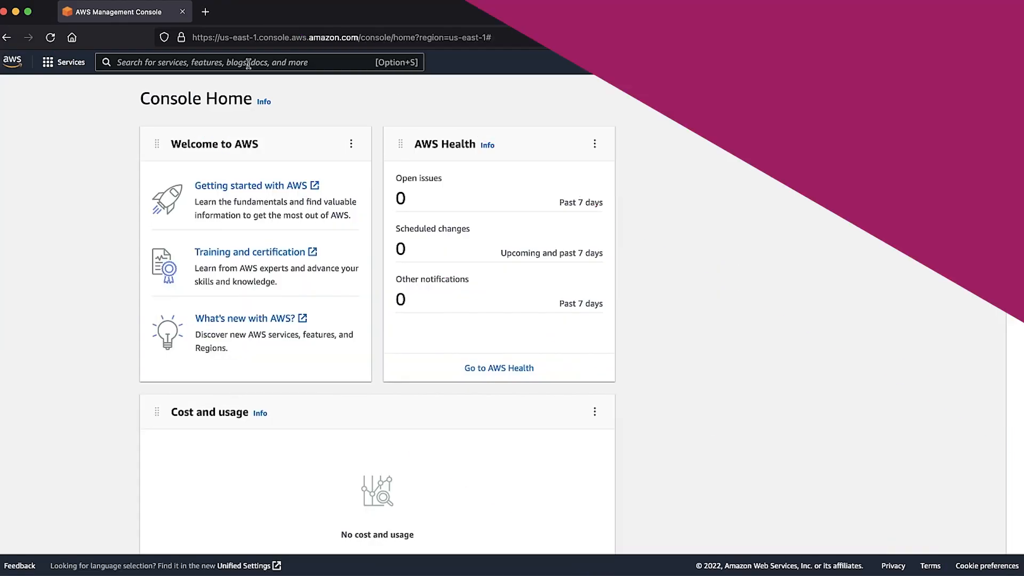
Step: Find Cloud9 via the Services search and go to its welcome page
{"action": "type", "text": "cloud9"}
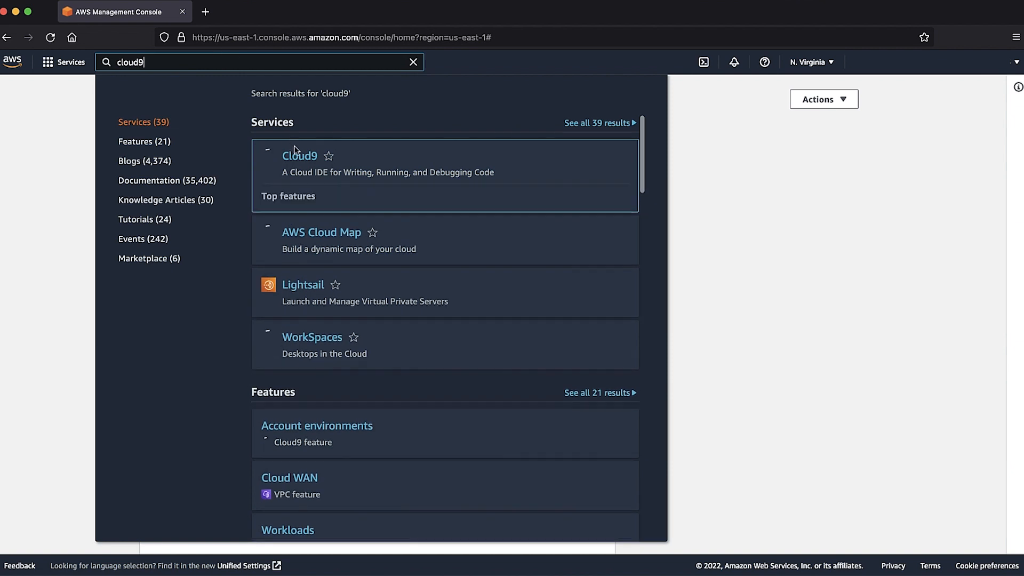
{"action": "left_click", "coordinate": [299, 155]}
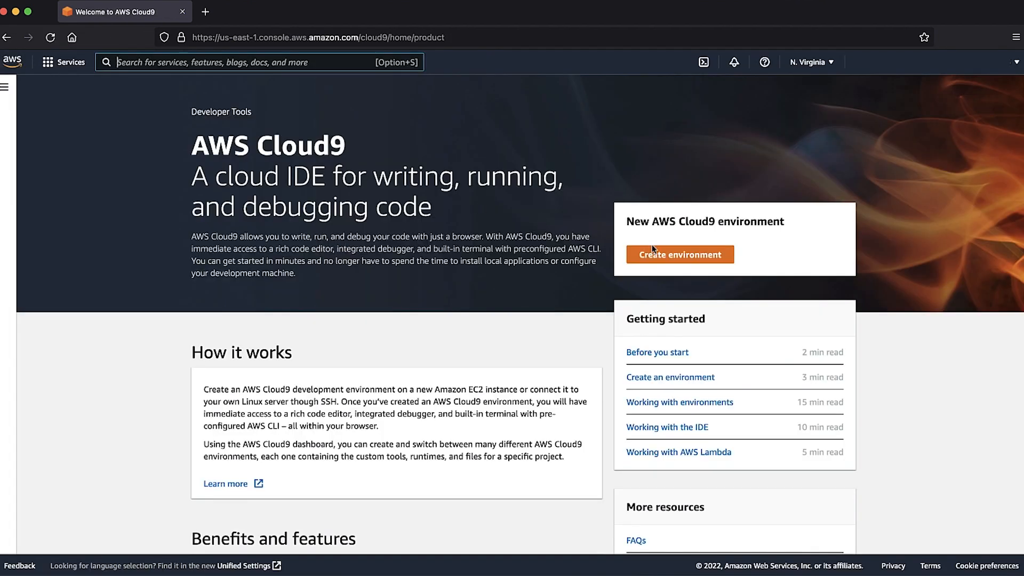
Step: Begin a new Cloud9 environment named lambda-layer with a Lambda-layer description
{"action": "left_click", "coordinate": [680, 253]}
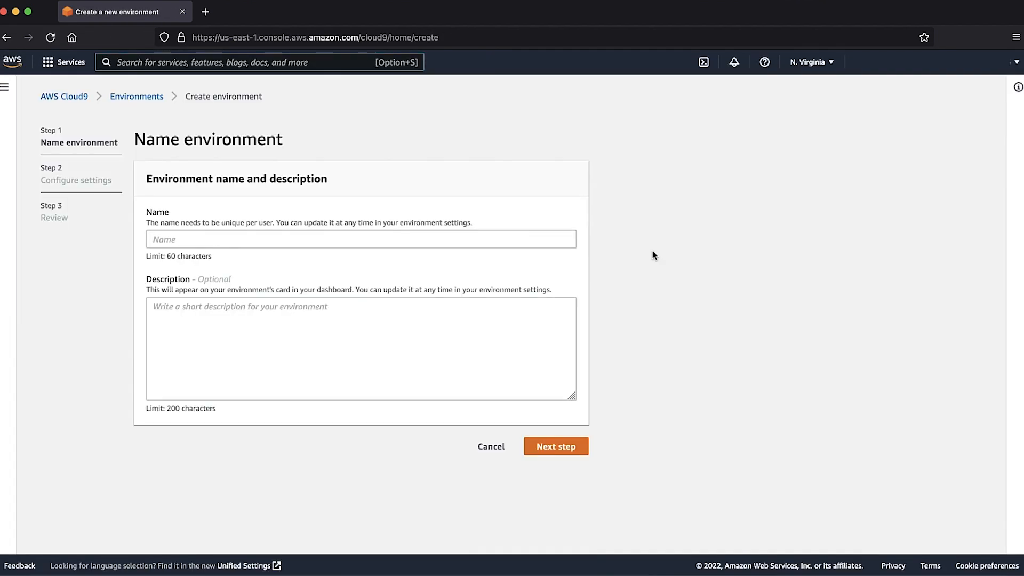
{"action": "type", "text": "lambda-layer"}
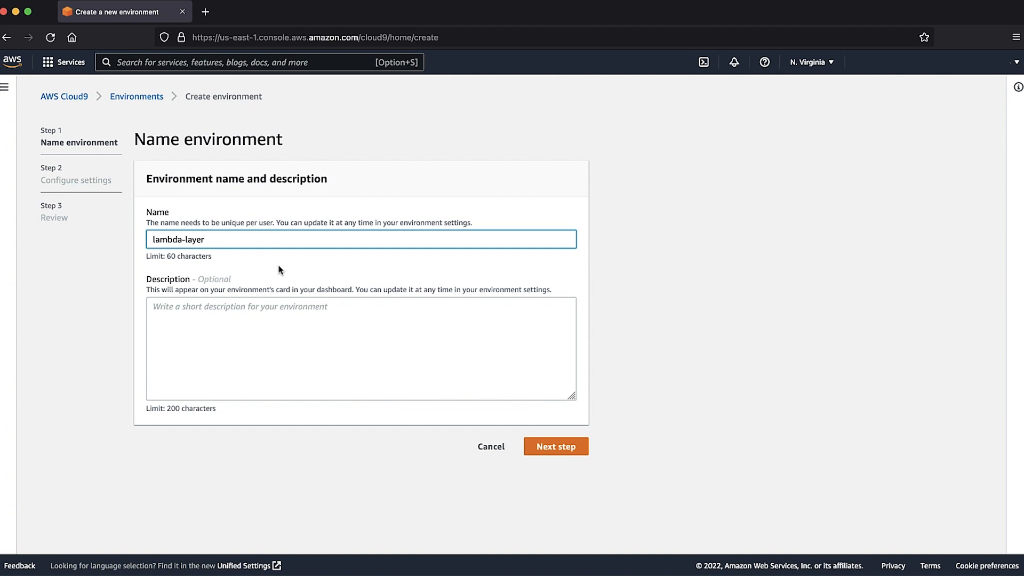
{"action": "type", "text": "Cloud9 environment to create a L"}
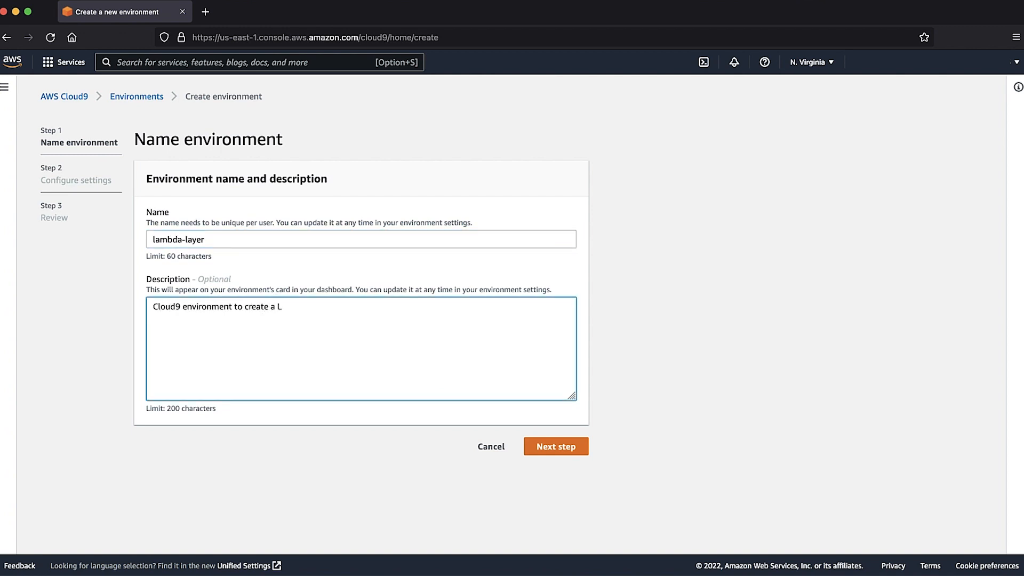
{"action": "left_click", "coordinate": [555, 446]}
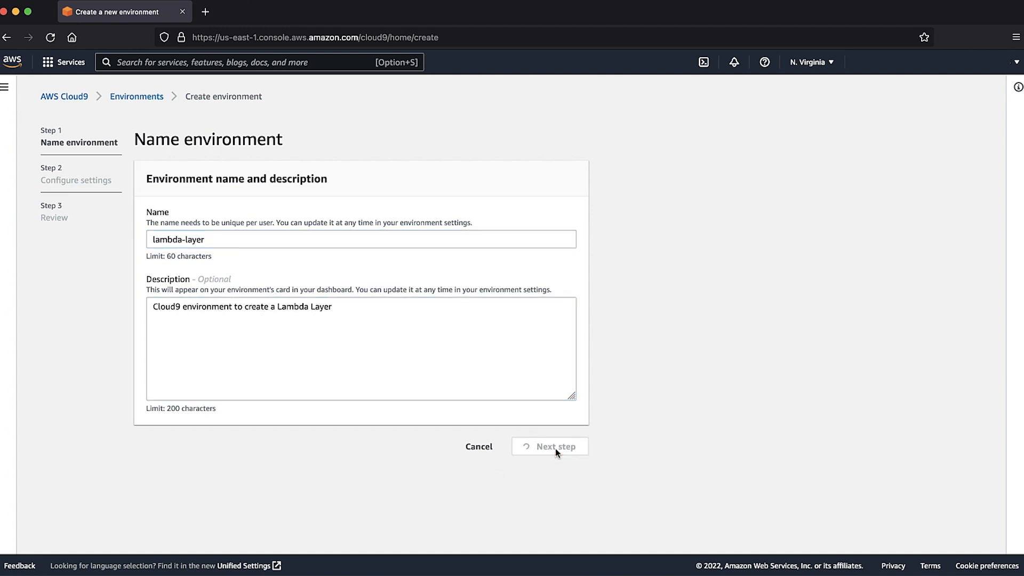
Step: Keep the t2.micro and Amazon Linux 2 defaults and submit the environment for creation
{"action": "left_click", "coordinate": [550, 446]}
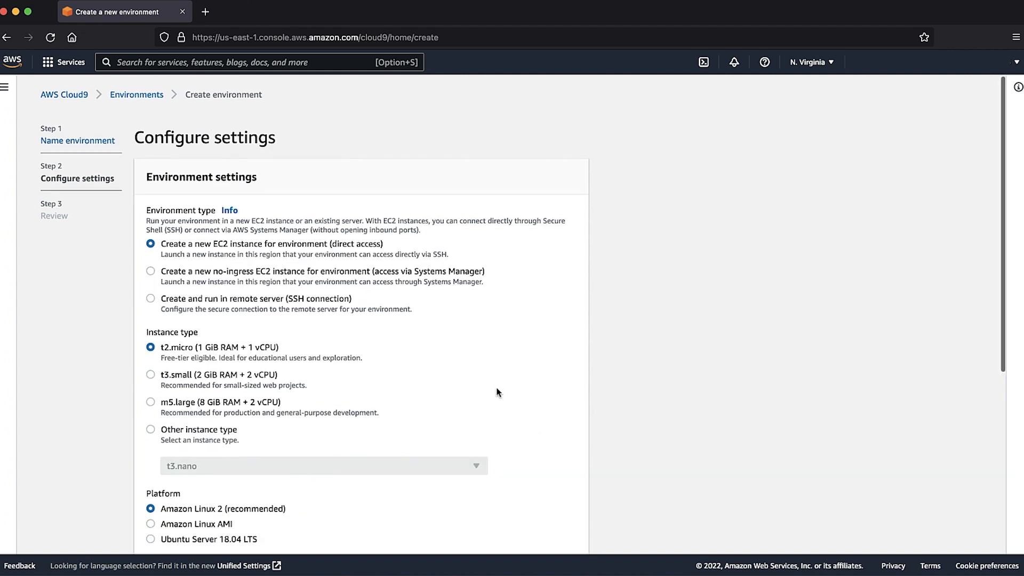
{"action": "scroll", "scroll_direction": "down", "scroll_amount": 3}
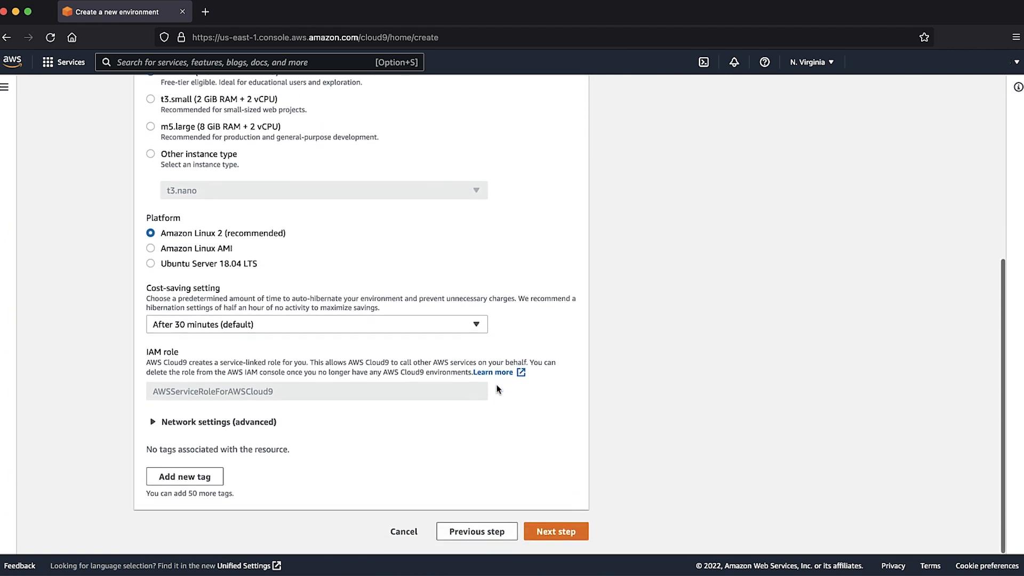
{"action": "left_click", "coordinate": [555, 531]}
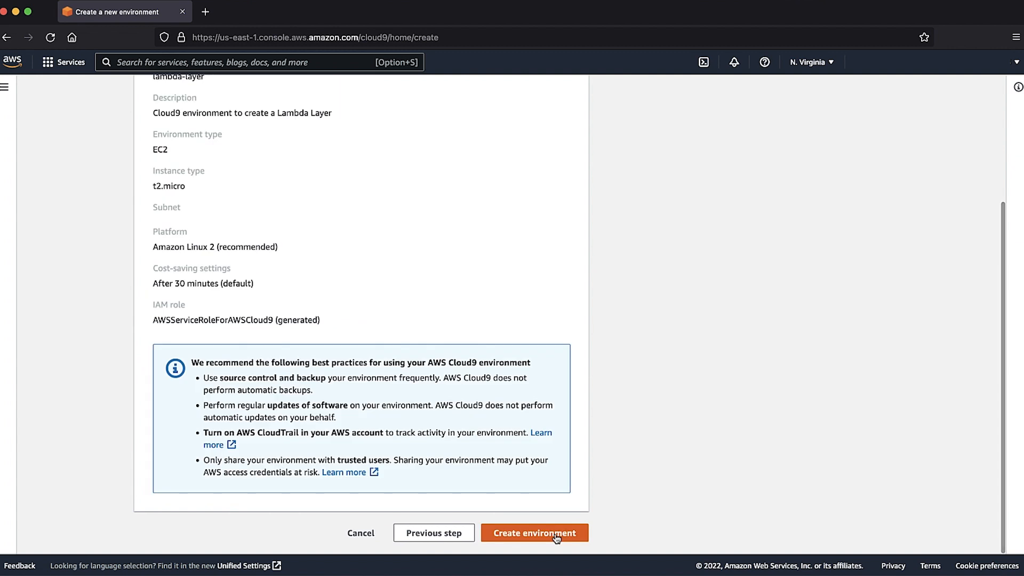
{"action": "left_click", "coordinate": [535, 532]}
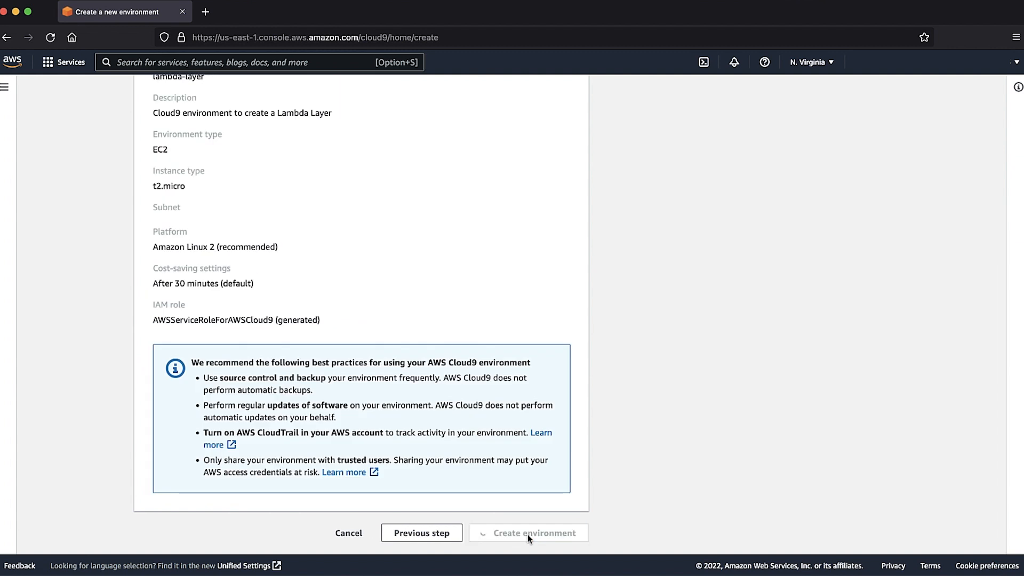
{"action": "left_click", "coordinate": [536, 532]}
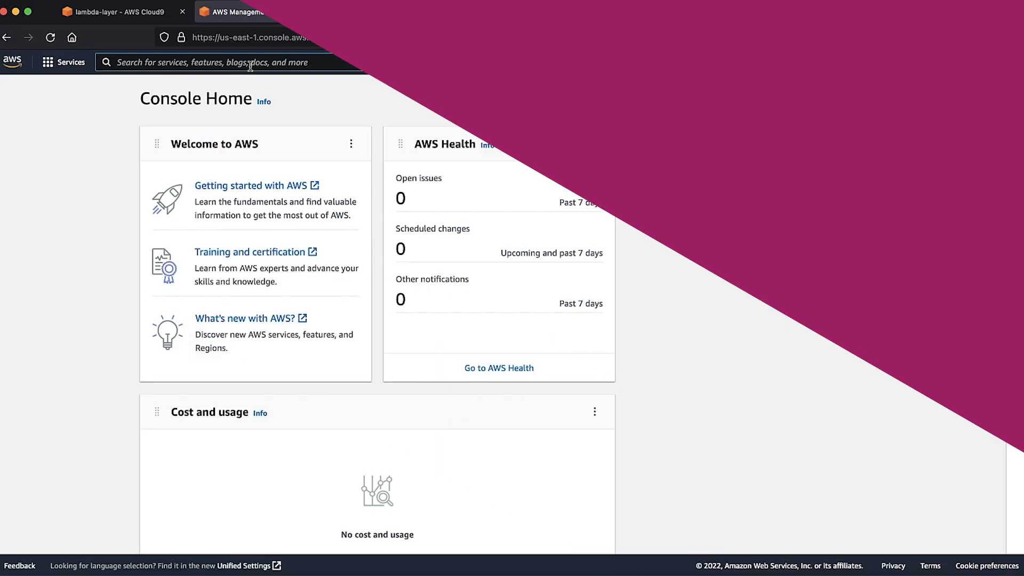
Step: Go to IAM Policies and begin a new policy written as JSON
{"action": "type", "text": "iam"}
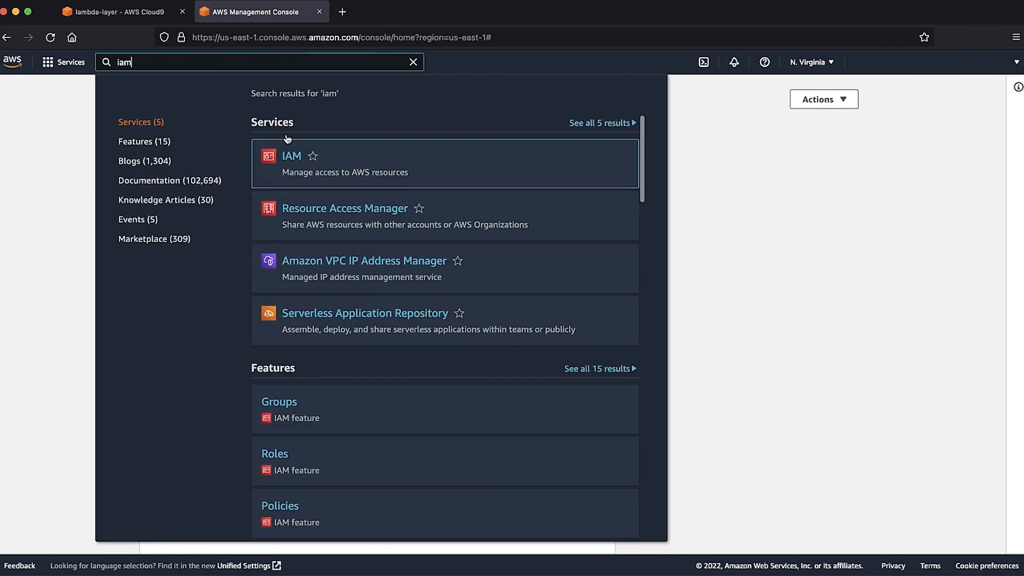
{"action": "left_click", "coordinate": [292, 156]}
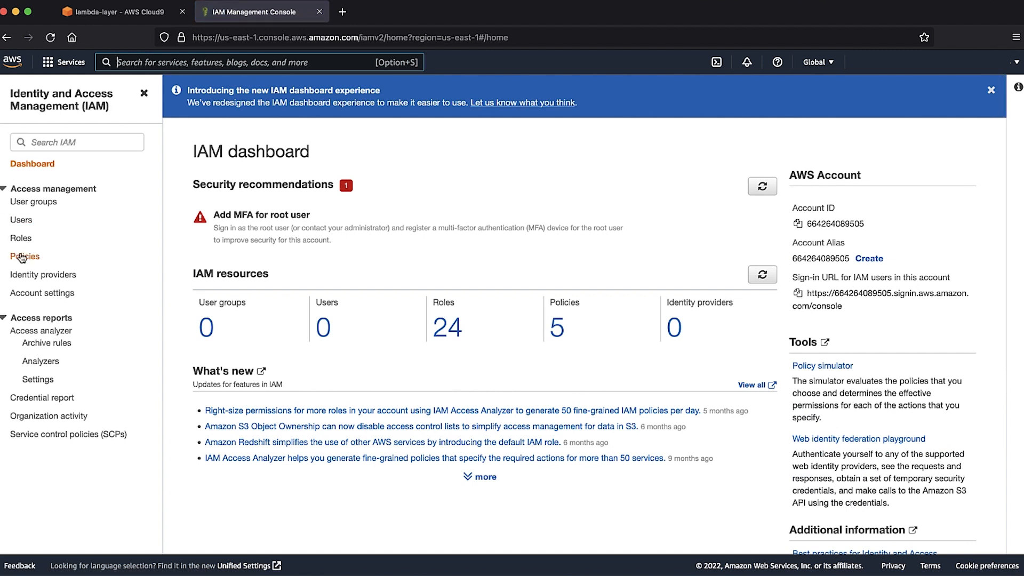
{"action": "left_click", "coordinate": [24, 256]}
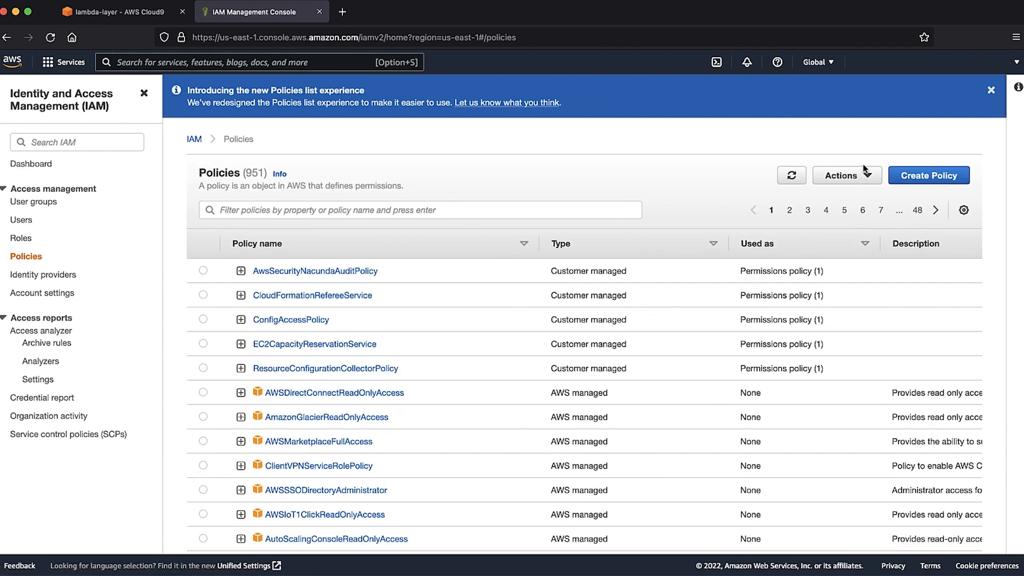
{"action": "left_click", "coordinate": [929, 175]}
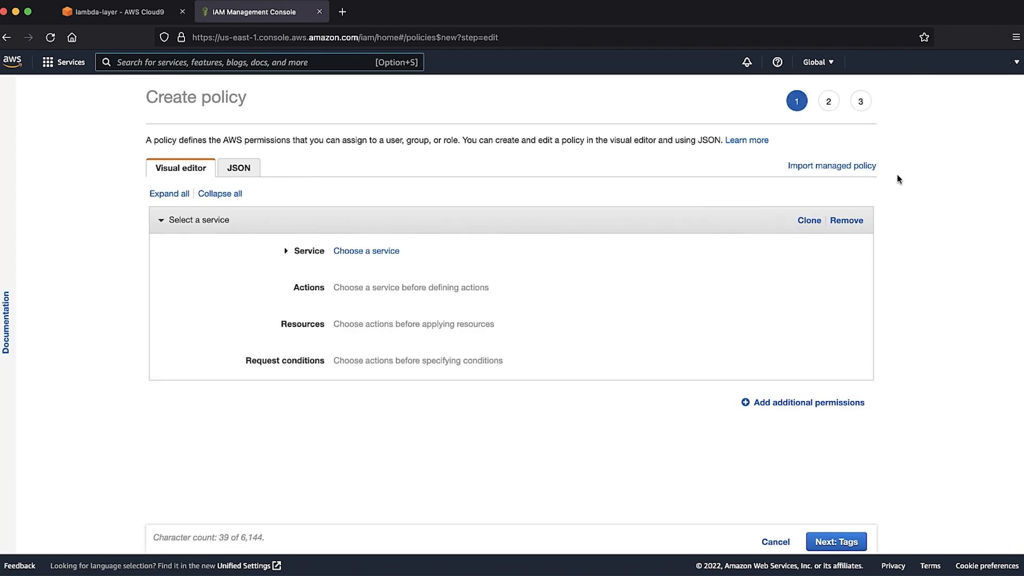
{"action": "left_click", "coordinate": [238, 168]}
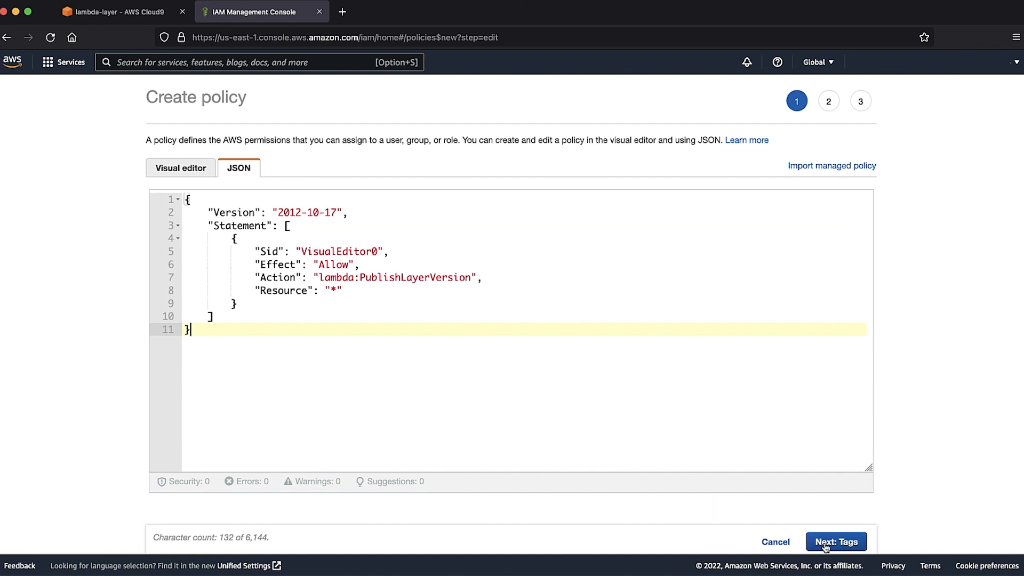
Step: Create lambda-layer-policy allowing lambda:PublishLayerVersion on all resources
{"action": "left_click", "coordinate": [836, 542]}
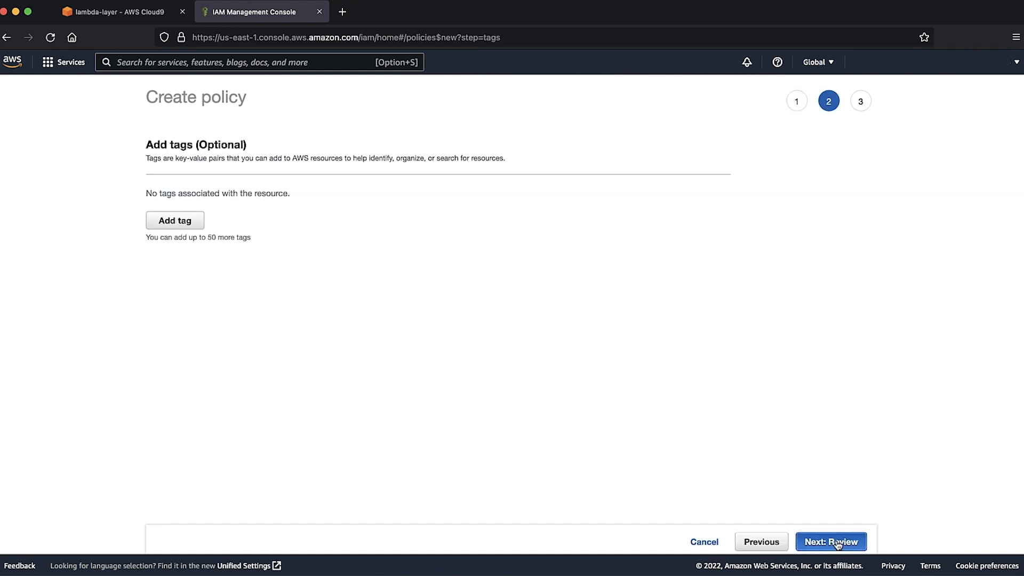
{"action": "left_click", "coordinate": [830, 542]}
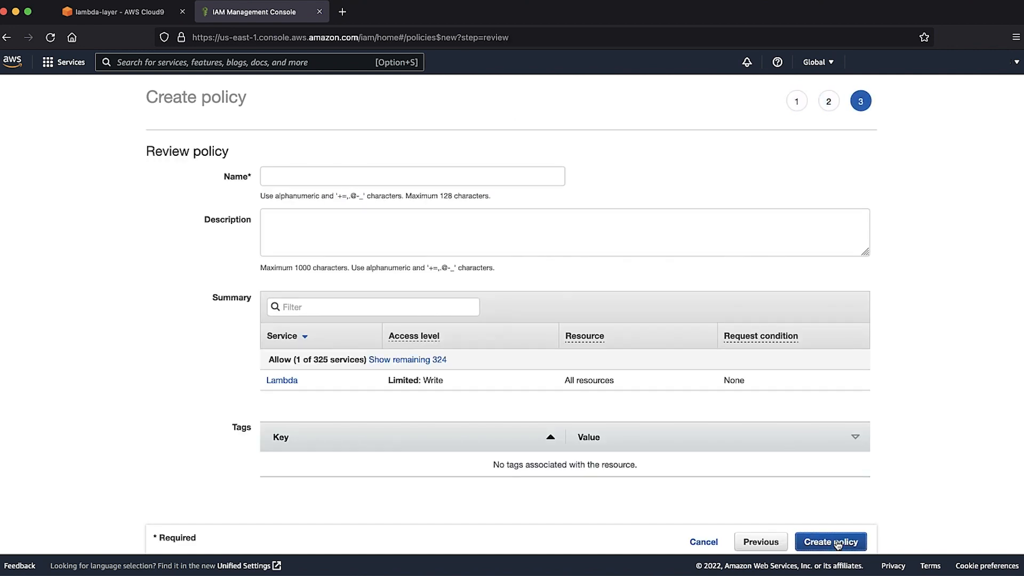
{"action": "type", "text": "lambda-layer-policy"}
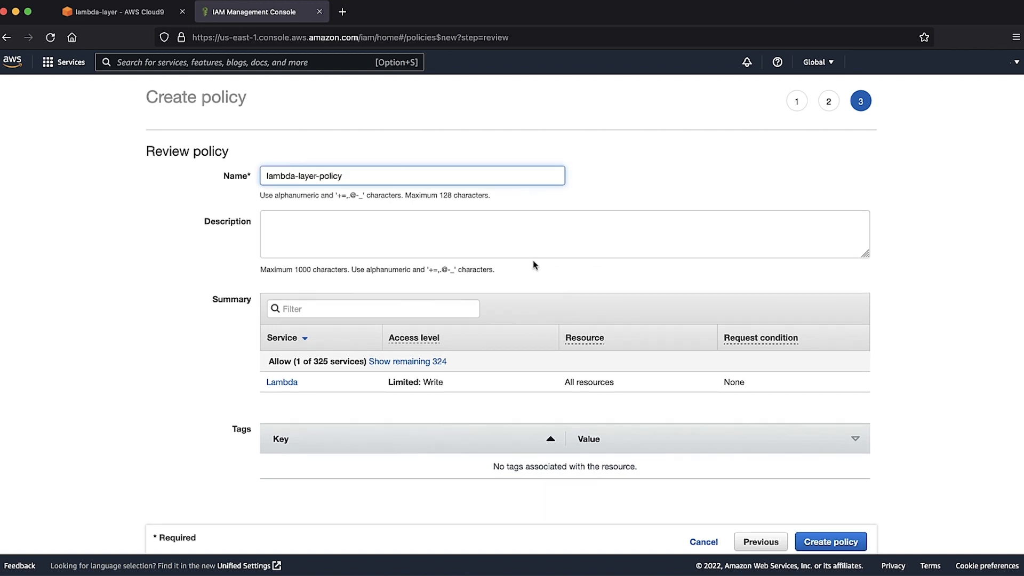
{"action": "left_click", "coordinate": [831, 542]}
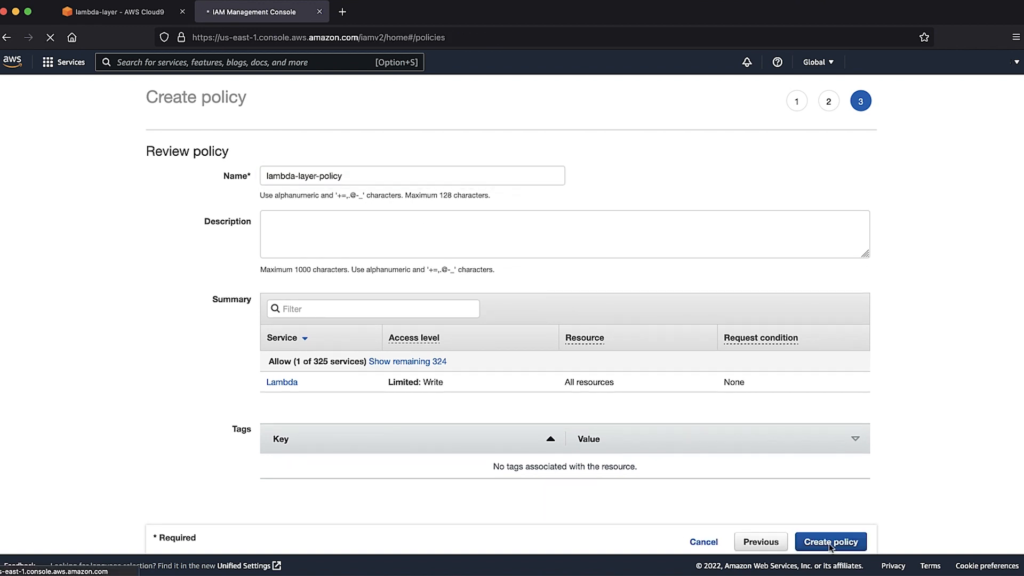
{"action": "left_click", "coordinate": [830, 542]}
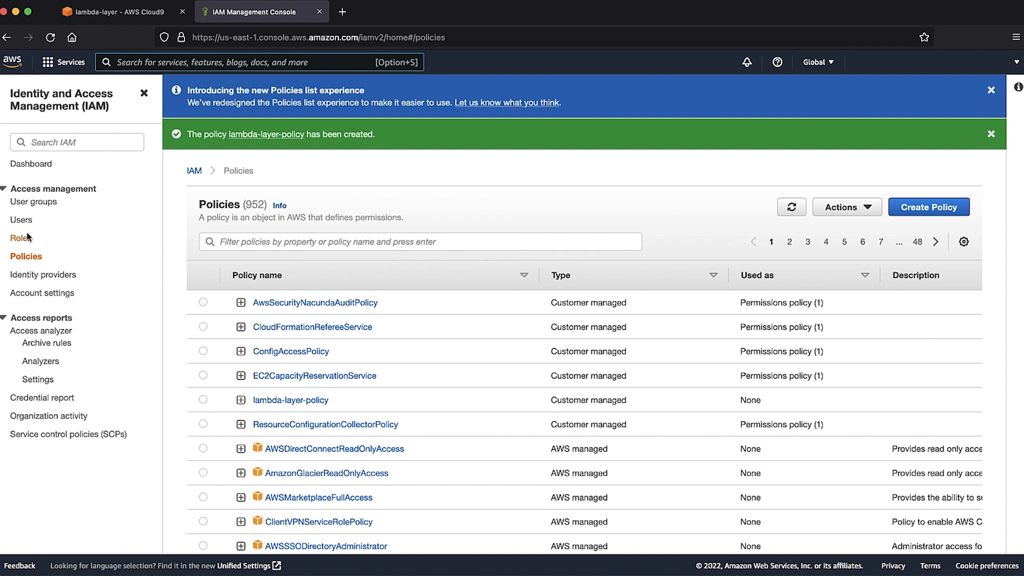
Step: Begin a new IAM role for the EC2 AWS service
{"action": "left_click", "coordinate": [21, 237]}
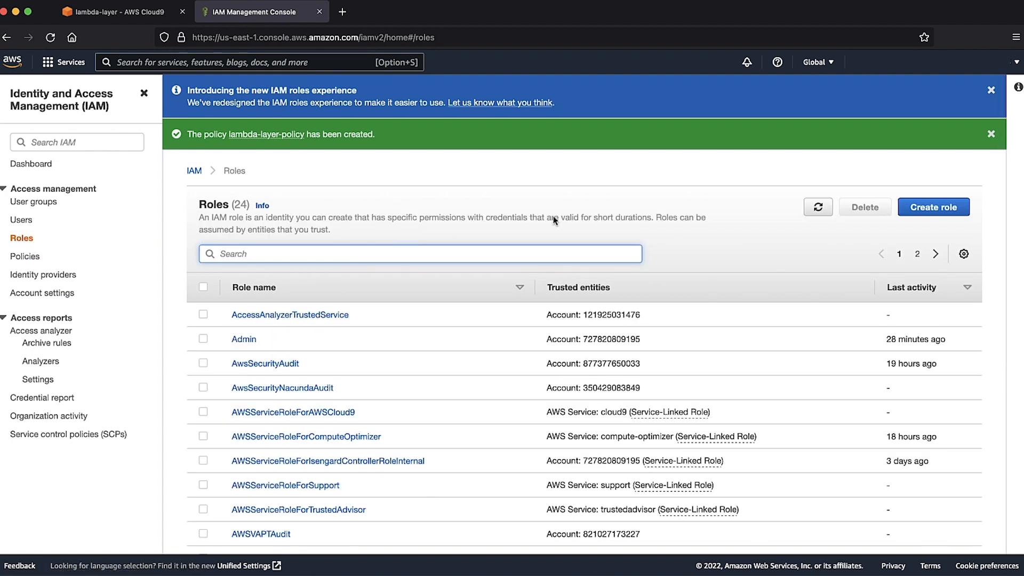
{"action": "left_click", "coordinate": [933, 207]}
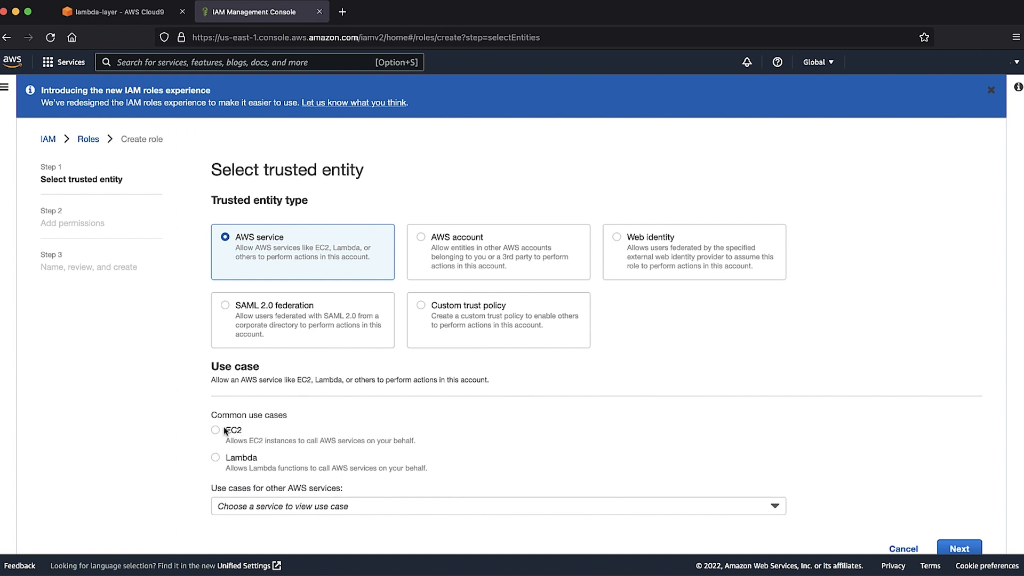
{"action": "left_click", "coordinate": [216, 430]}
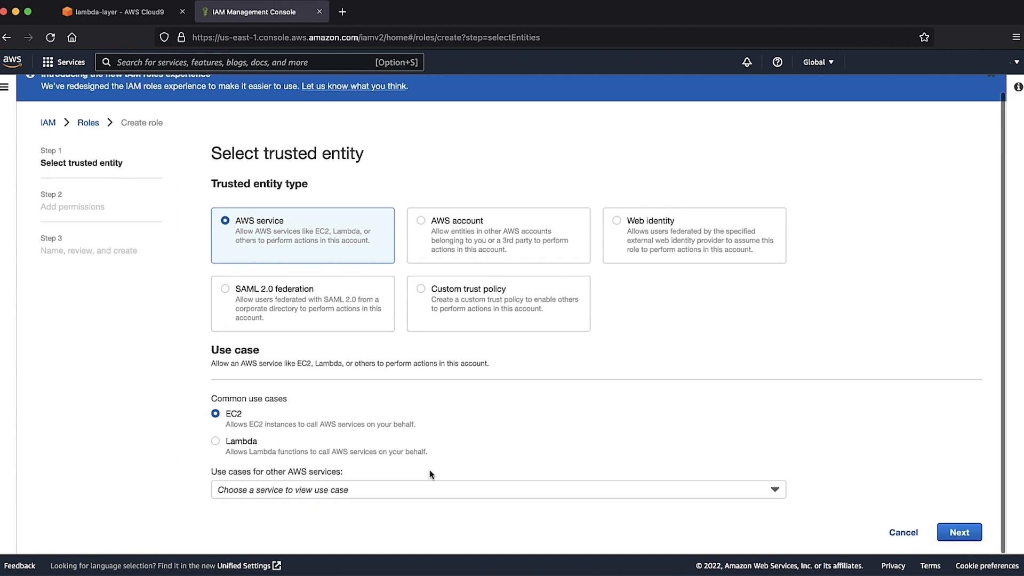
{"action": "left_click", "coordinate": [959, 532]}
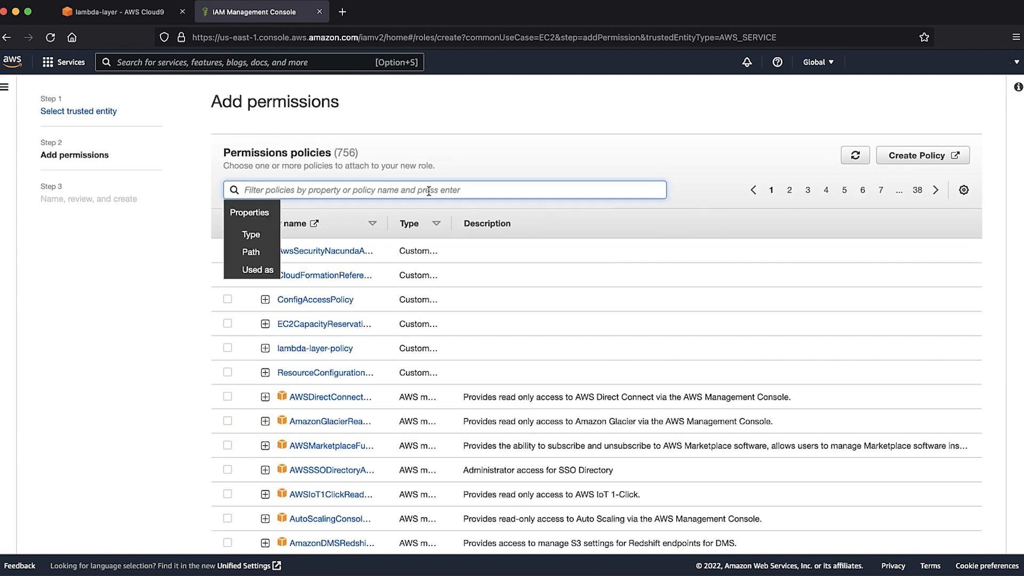
Step: Grant it lambda-layer-policy and create it as lambda-layer-role
{"action": "type", "text": "lambda-layer"}
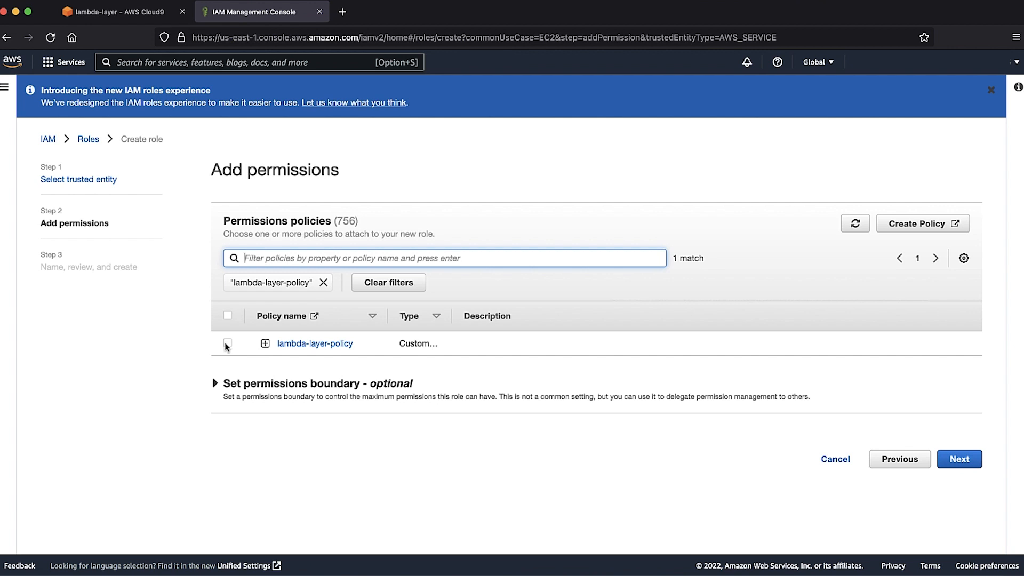
{"action": "left_click", "coordinate": [227, 343]}
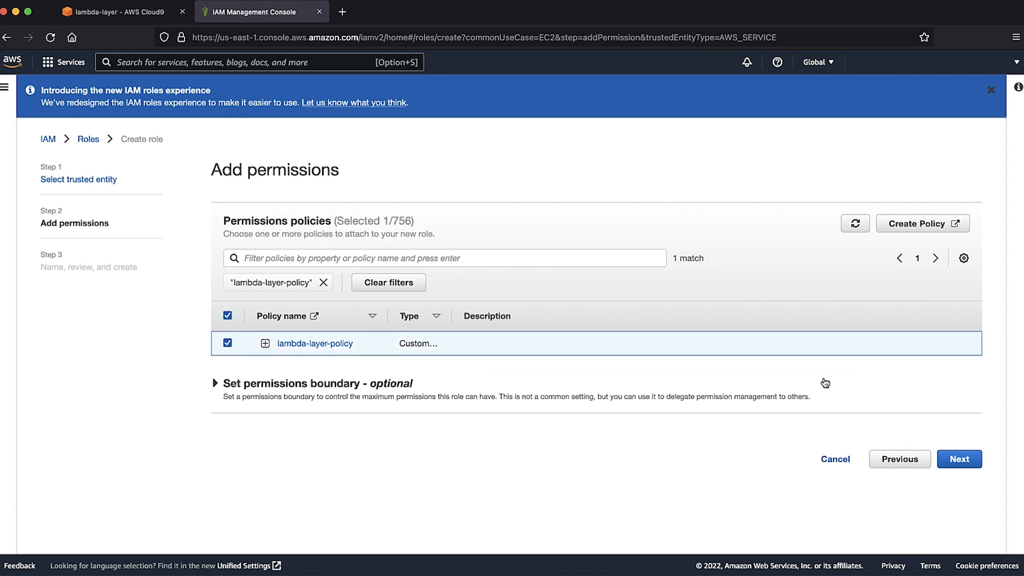
{"action": "left_click", "coordinate": [960, 459]}
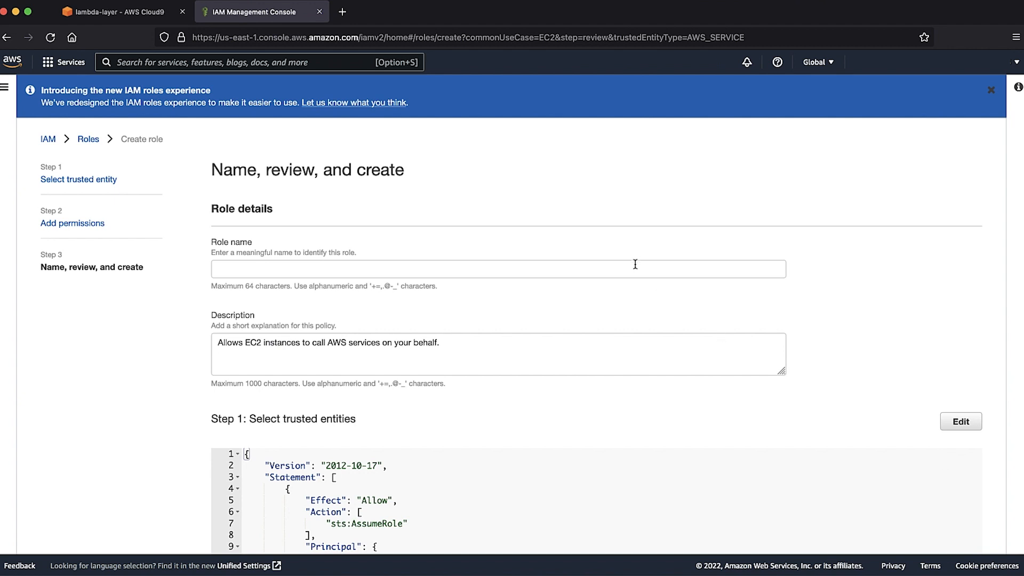
{"action": "type", "text": "lambda-layer-role"}
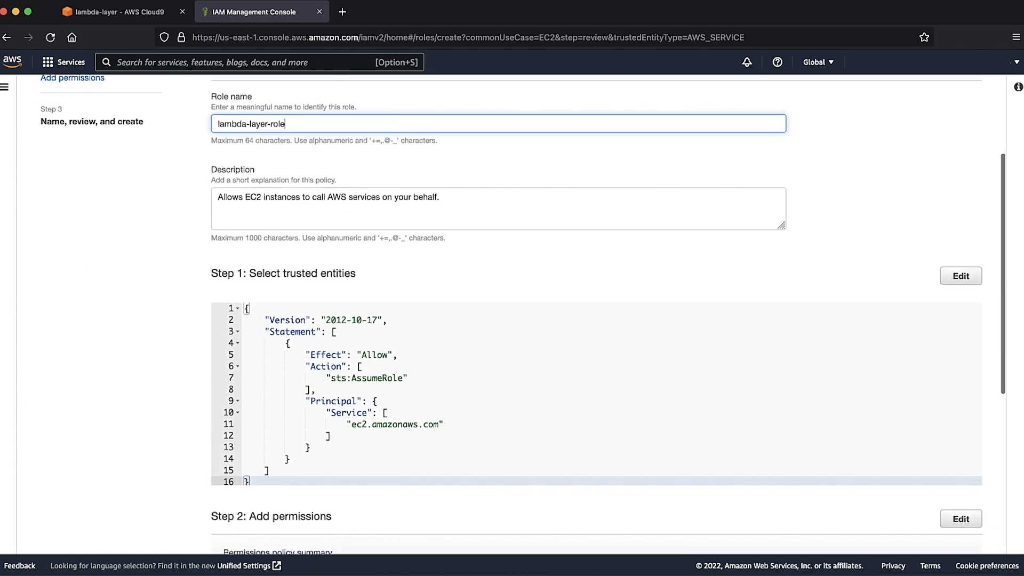
{"action": "scroll", "scroll_direction": "down", "scroll_amount": 3}
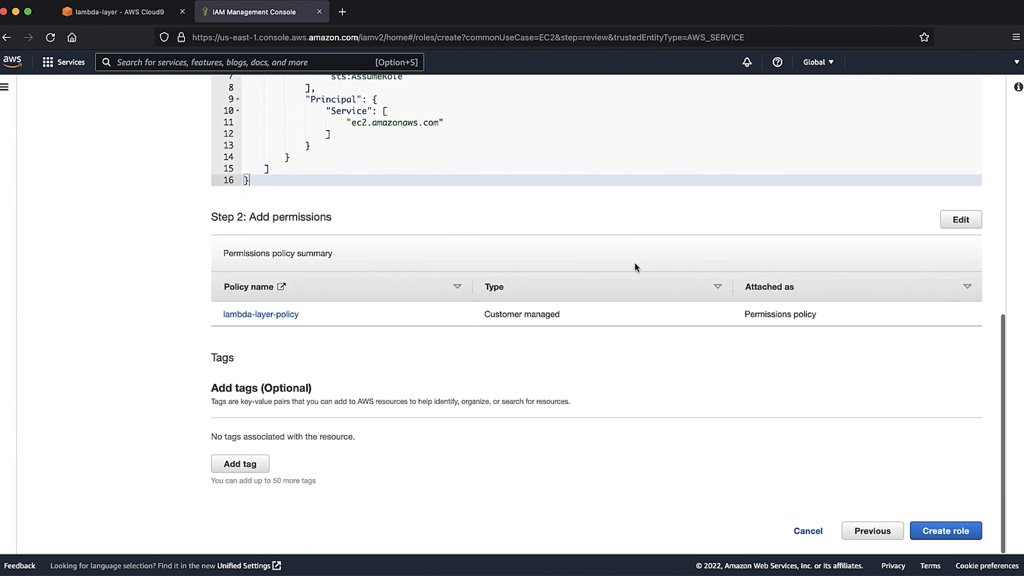
{"action": "left_click", "coordinate": [944, 530]}
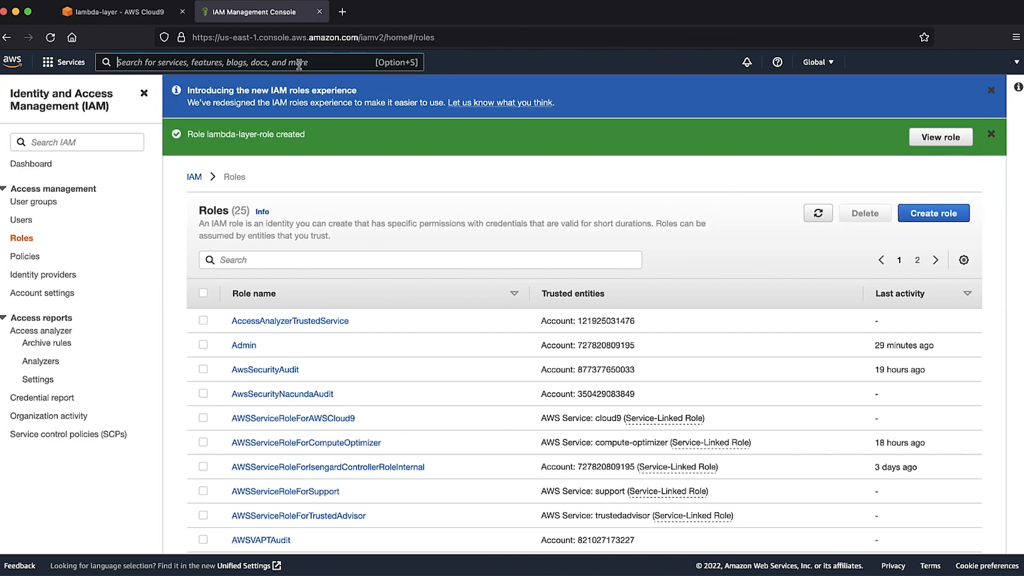
Step: In EC2, select the running Cloud9 instance and go to Modify IAM role
{"action": "type", "text": "ec2"}
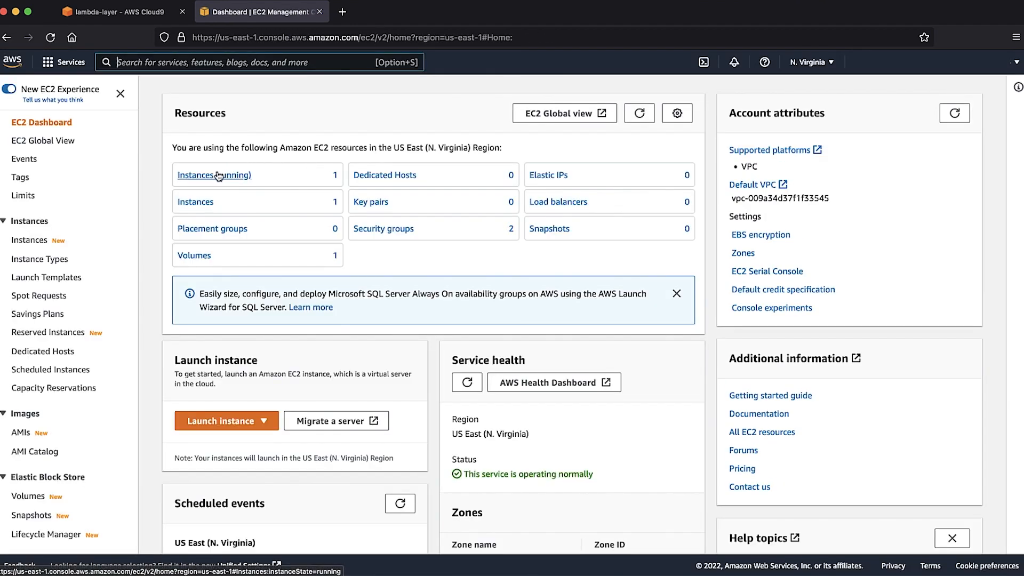
{"action": "left_click", "coordinate": [215, 174]}
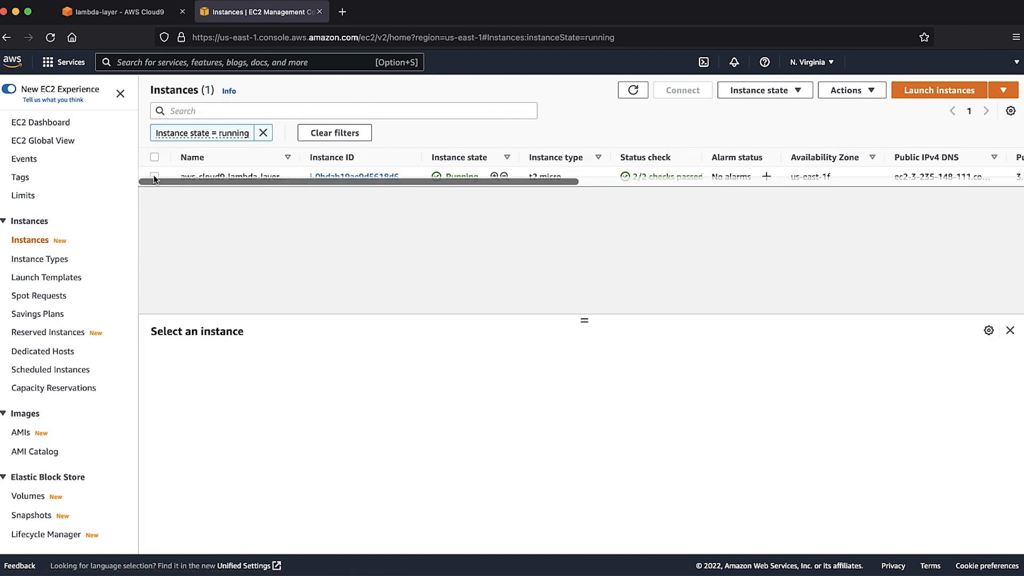
{"action": "left_click", "coordinate": [154, 176]}
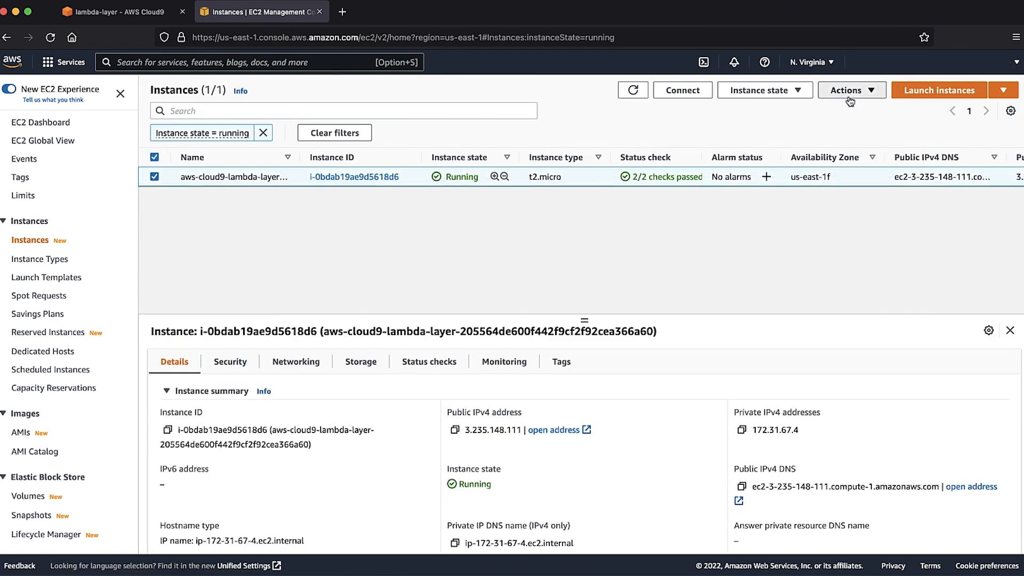
{"action": "left_click", "coordinate": [852, 90]}
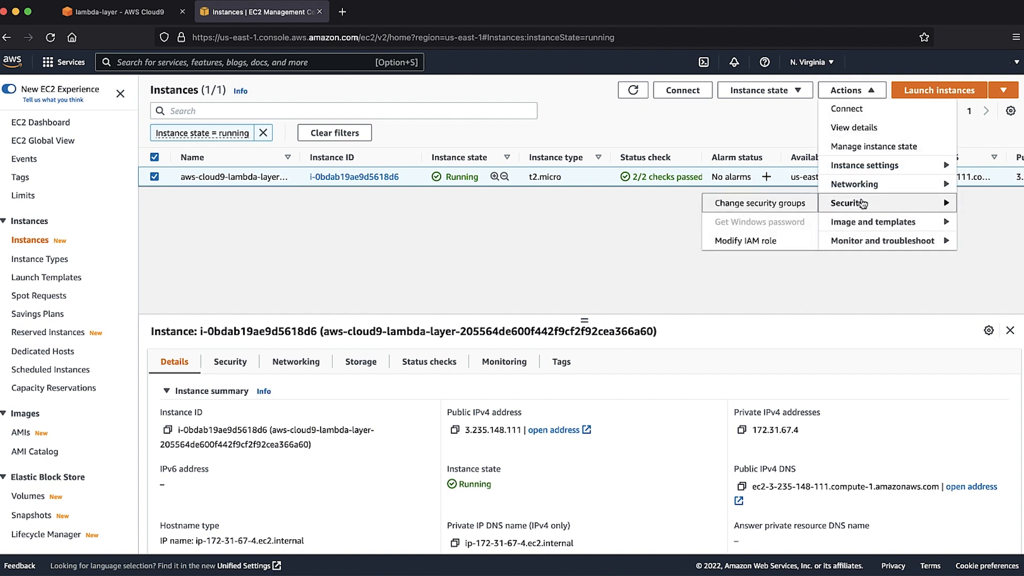
{"action": "left_click", "coordinate": [745, 241]}
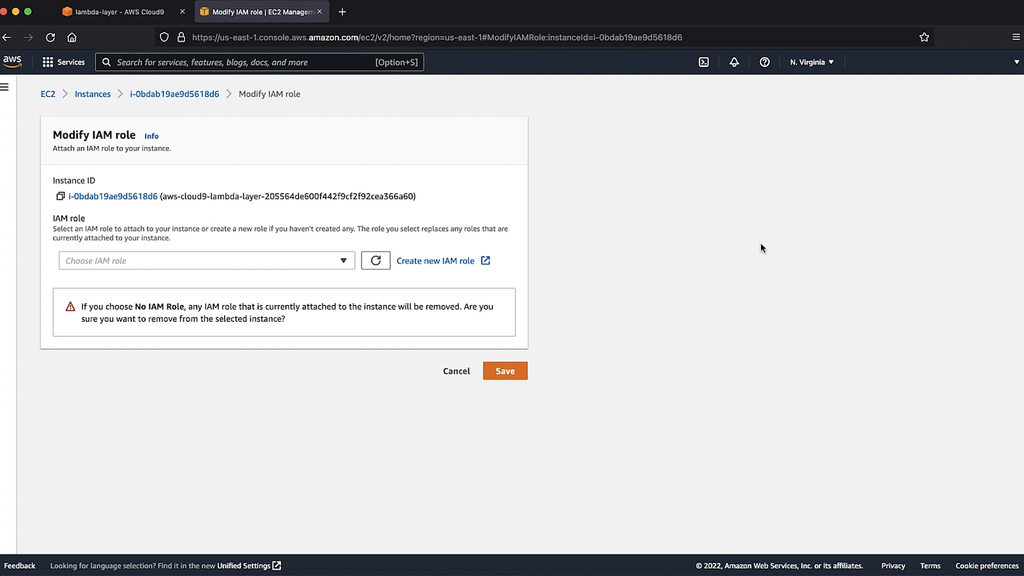
Step: Attach lambda-layer-role to the instance and save
{"action": "left_click", "coordinate": [205, 260]}
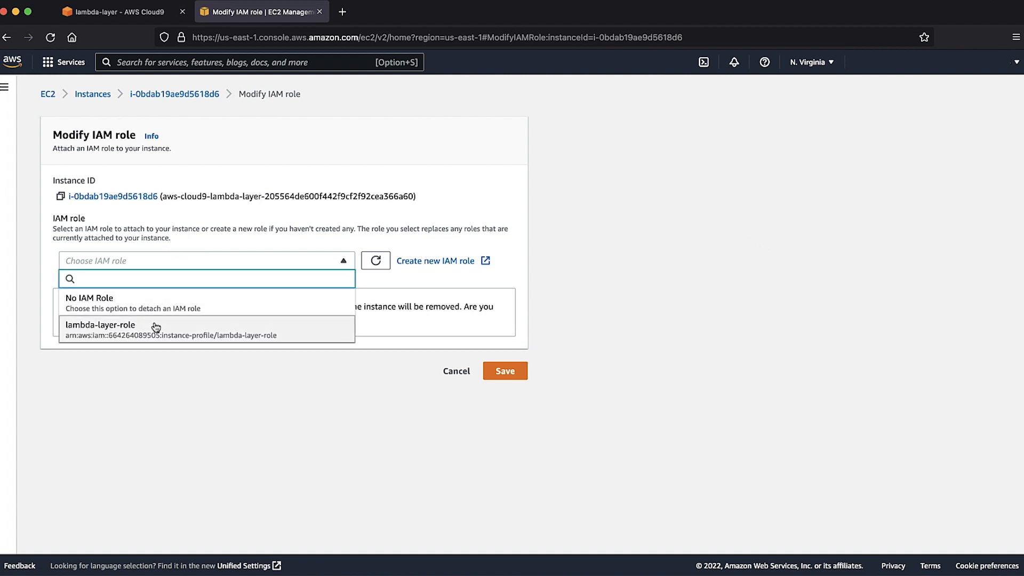
{"action": "left_click", "coordinate": [100, 325]}
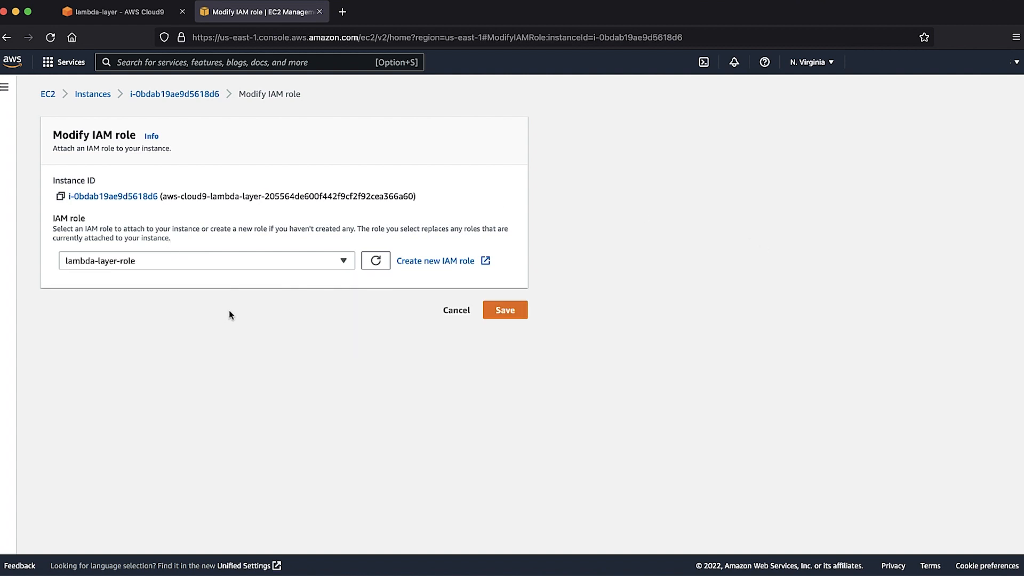
{"action": "left_click", "coordinate": [504, 309]}
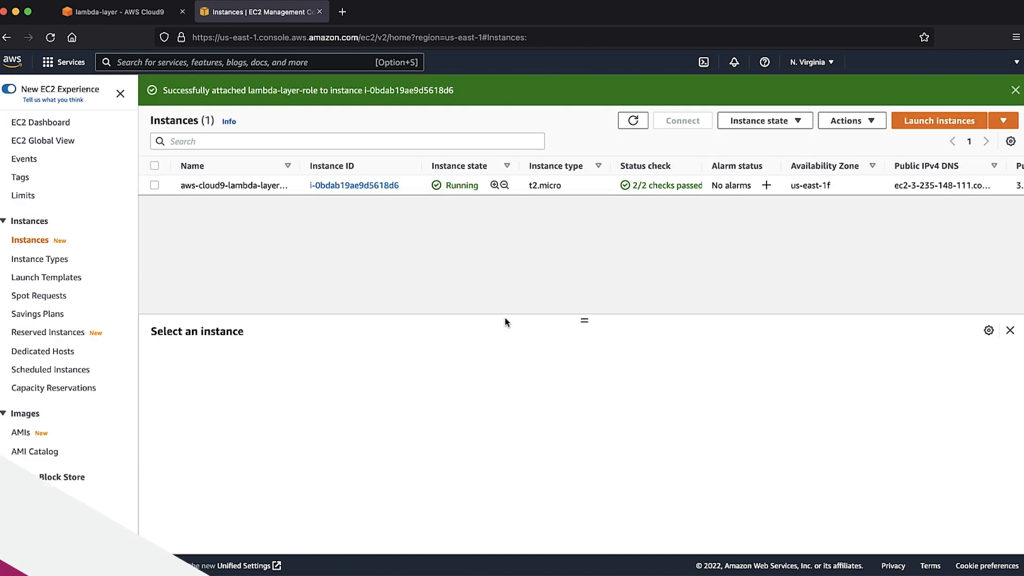
Step: In the Cloud9 terminal download get-pip.py, install pip for Python 3.8, and make a python folder
{"action": "left_click", "coordinate": [117, 12]}
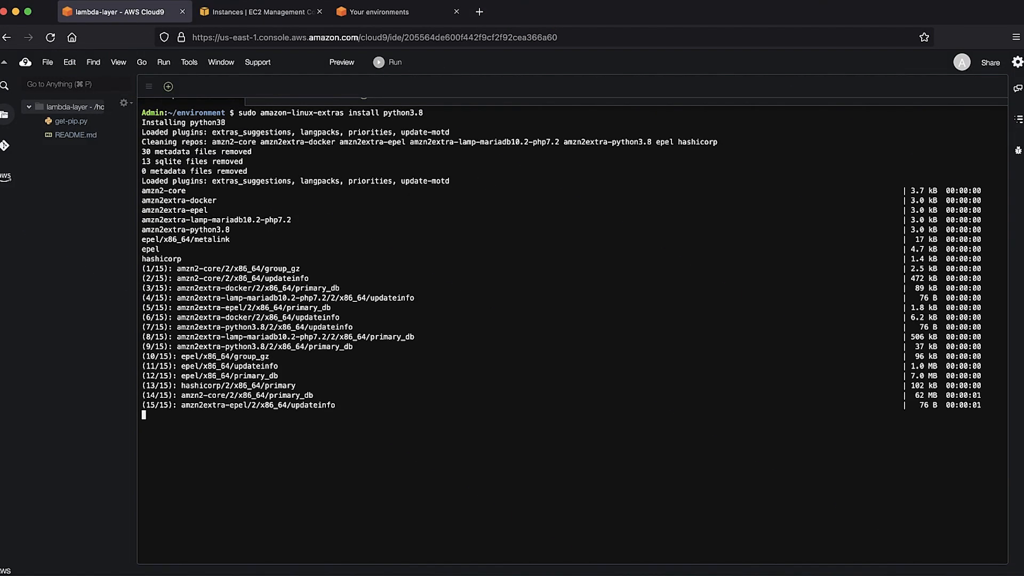
{"action": "type", "text": "curl -O https://bootstrap.pypa.io/get-pip.py"}
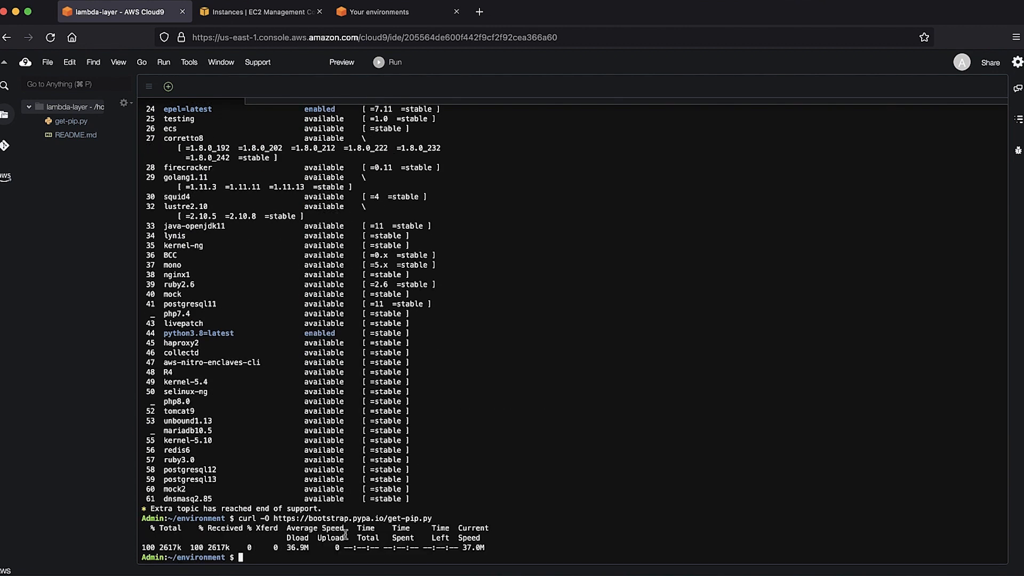
{"action": "type", "text": "python3.8 get-pip.py --user"}
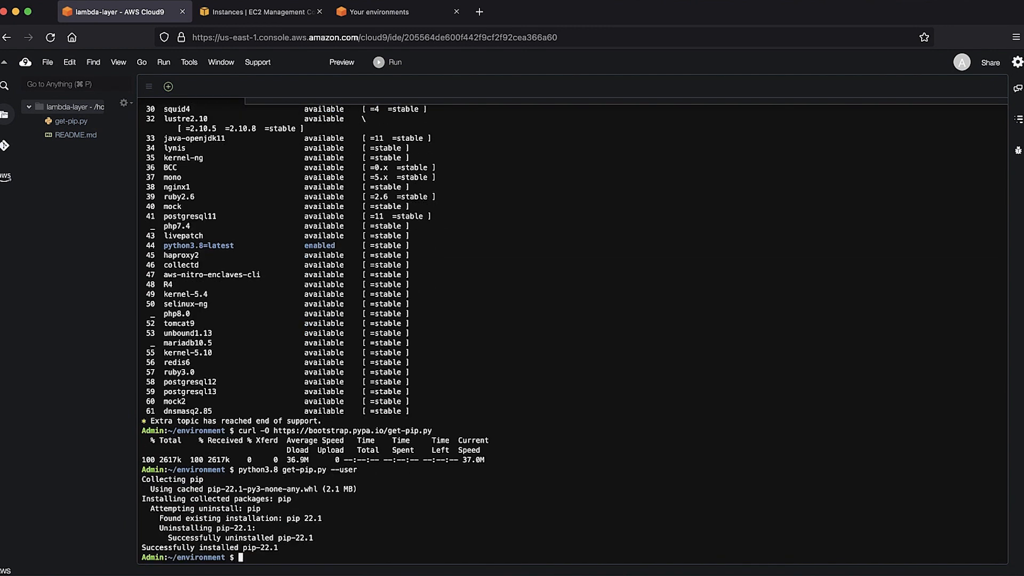
{"action": "type", "text": "mkdir python"}
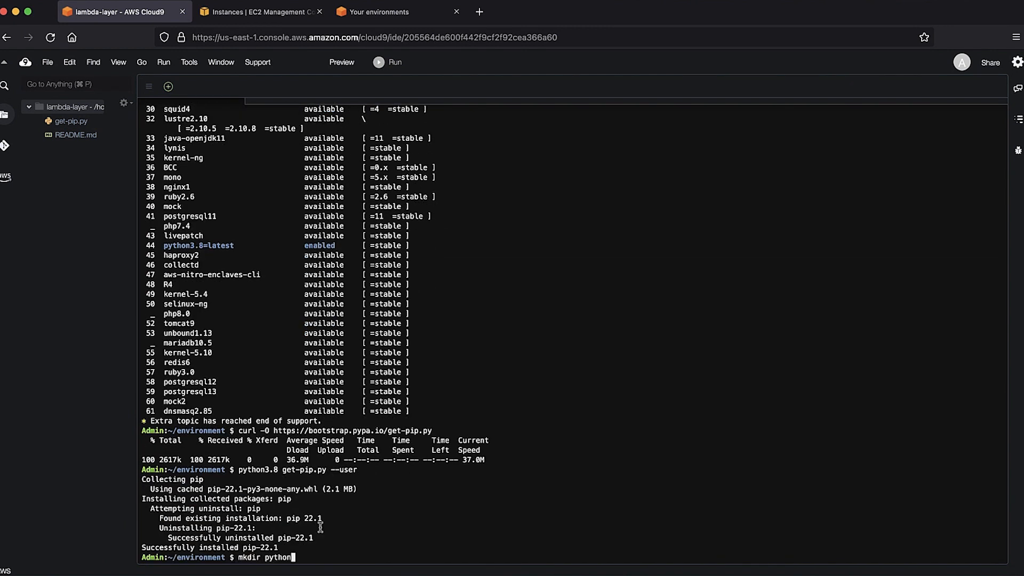
Step: Install pandas into python/, zip it as layer.zip, and publish it as pandas-layer version 1
{"action": "type", "text": "python3.8 -m pip install pandas -t python/"}
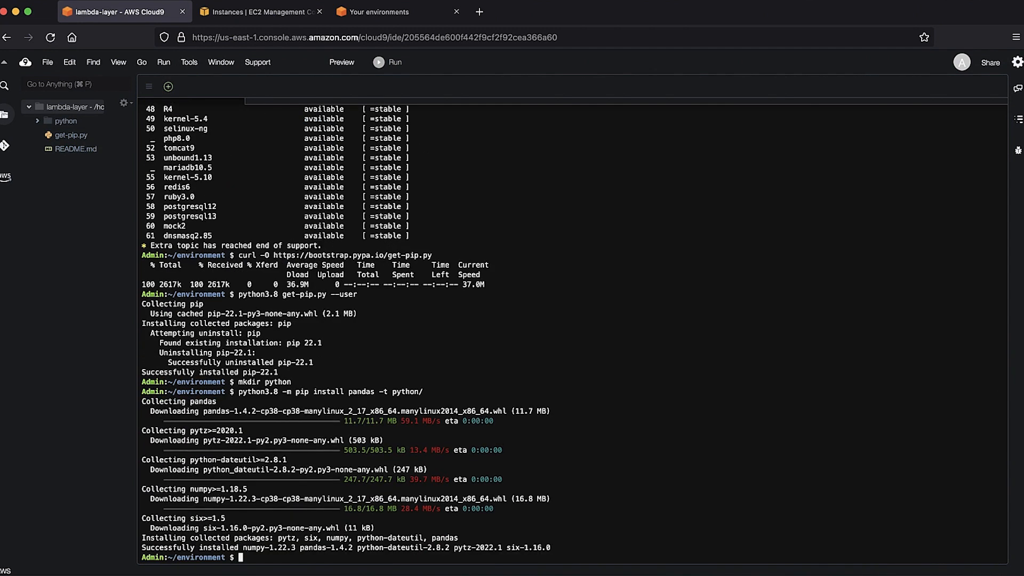
{"action": "type", "text": "zip -r layer.zip python"}
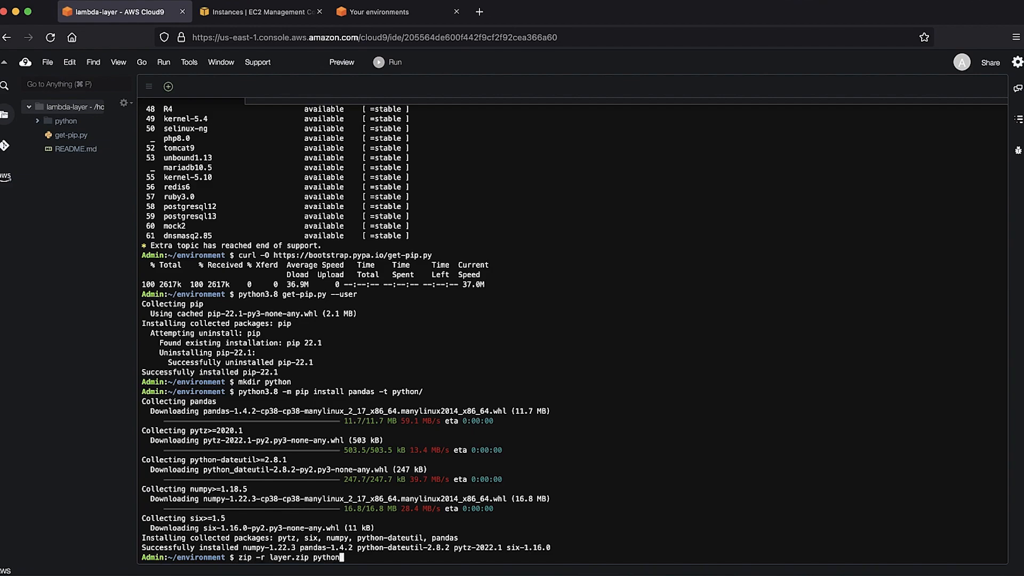
{"action": "key", "text": "Return"}
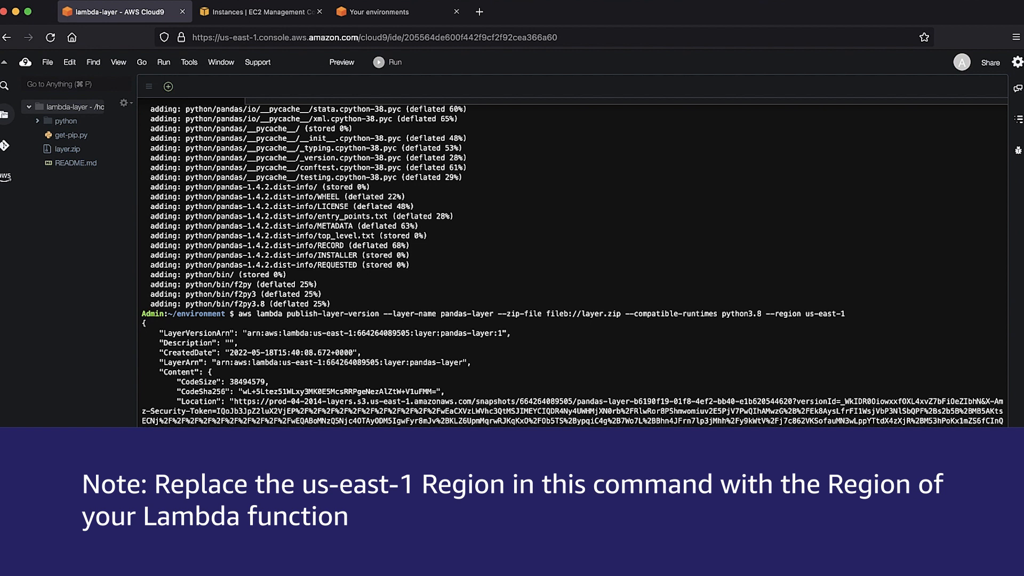
{"action": "left_click", "coordinate": [260, 12]}
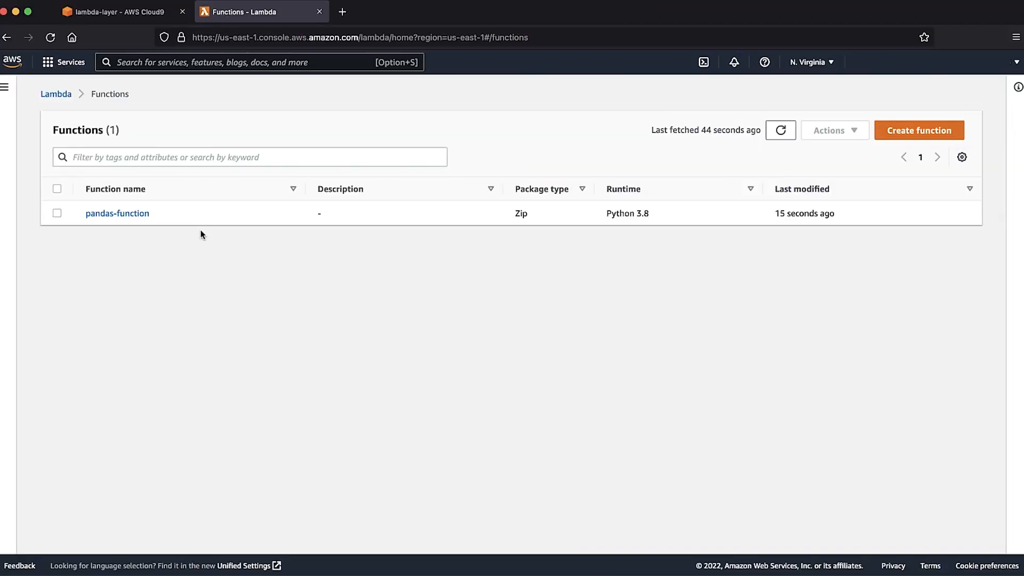
Step: Go to pandas-function's Layers section and begin adding a layer
{"action": "left_click", "coordinate": [118, 214]}
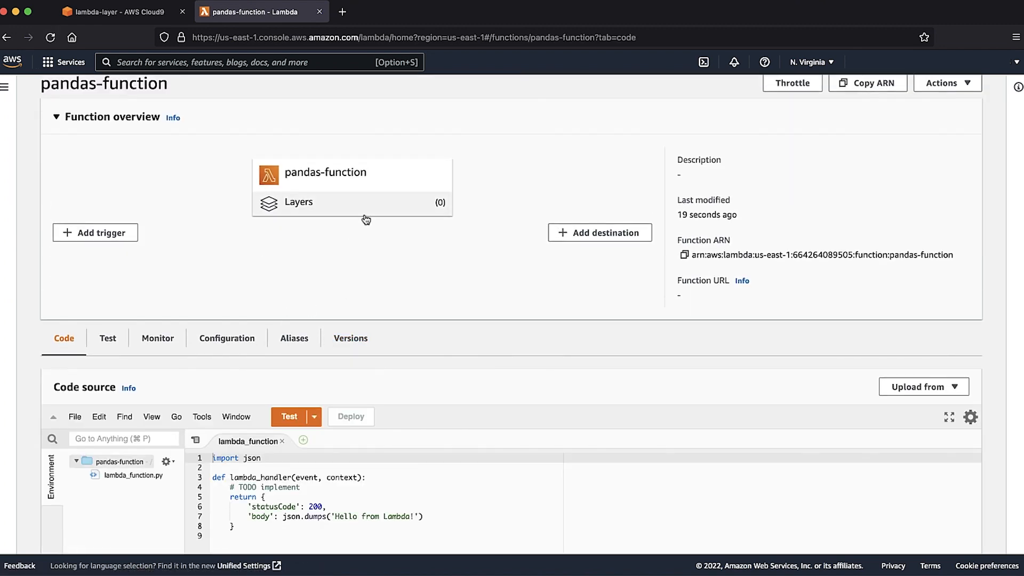
{"action": "scroll", "scroll_direction": "down", "scroll_amount": 3}
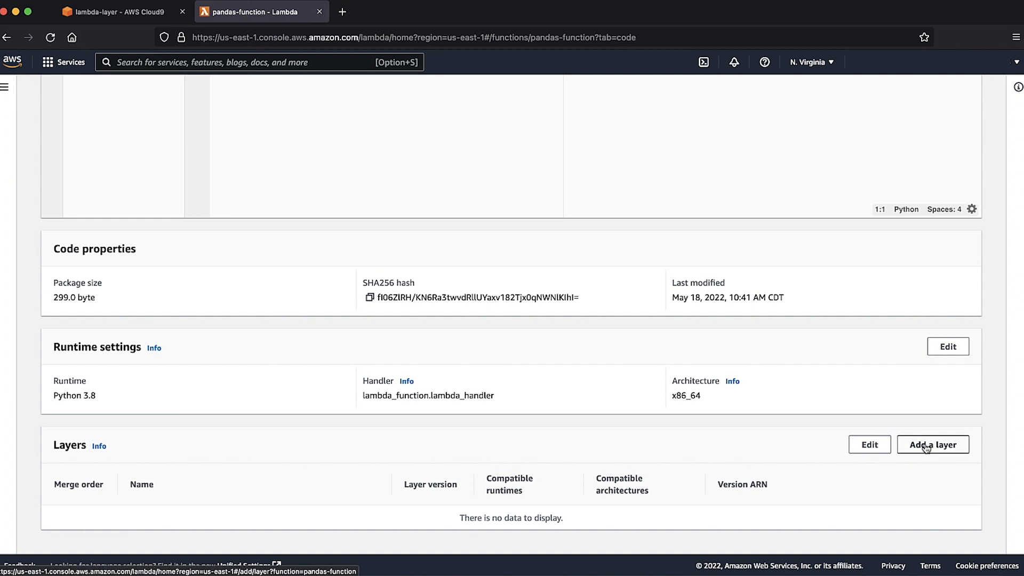
{"action": "left_click", "coordinate": [933, 445]}
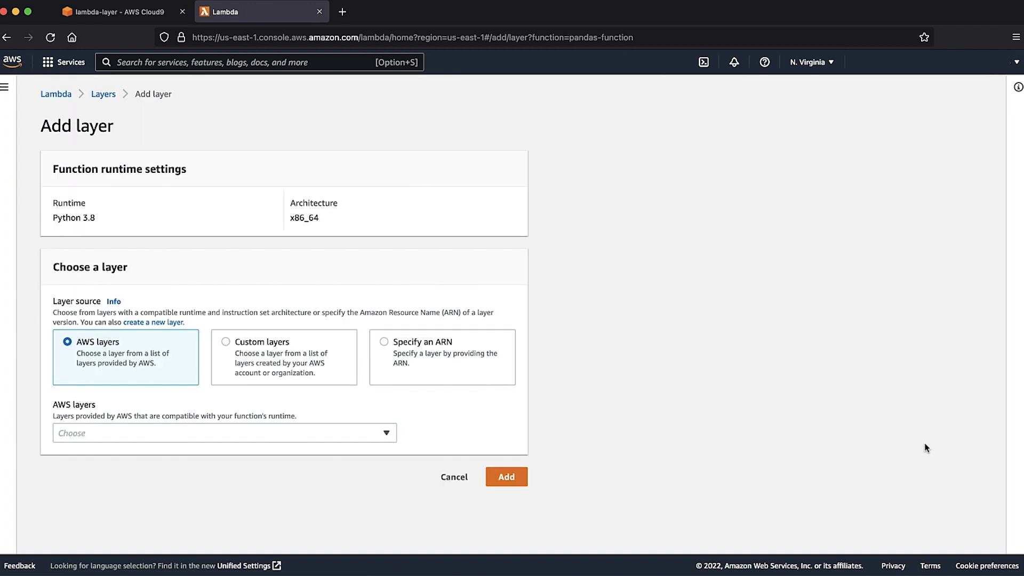
Step: Attach custom layer pandas-layer version 1 to the function
{"action": "left_click", "coordinate": [225, 341]}
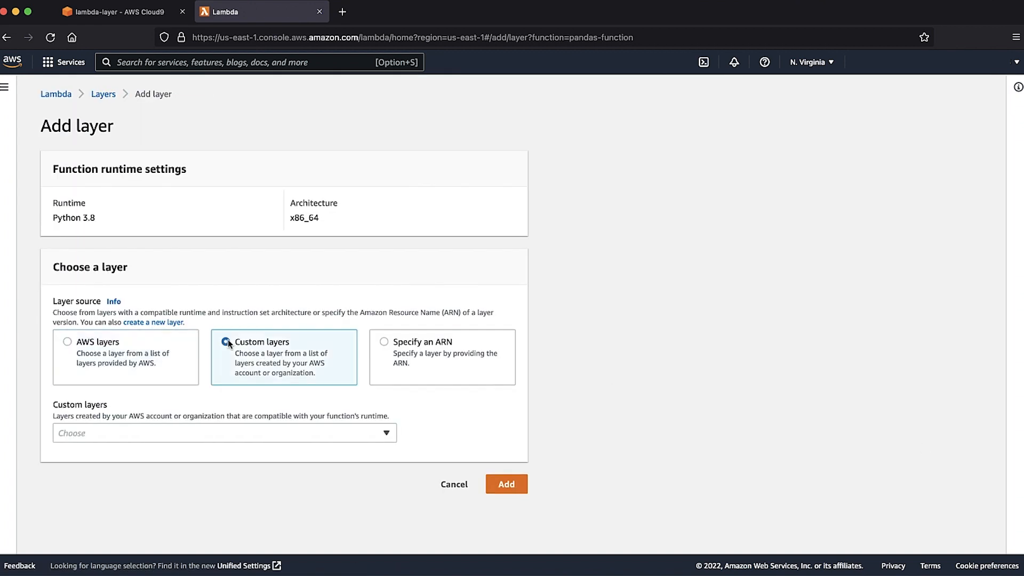
{"action": "left_click", "coordinate": [224, 433]}
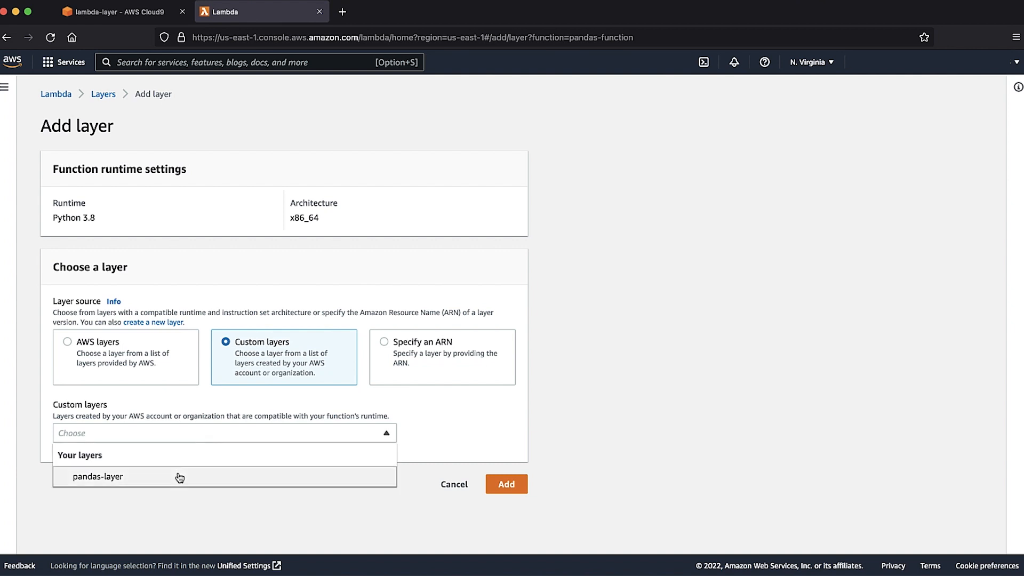
{"action": "left_click", "coordinate": [98, 477]}
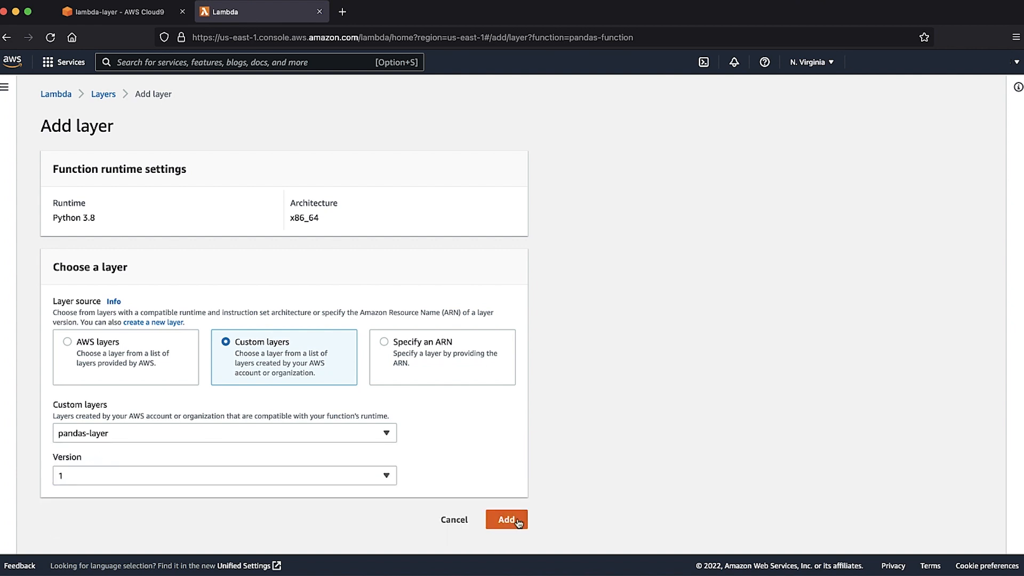
{"action": "left_click", "coordinate": [505, 520]}
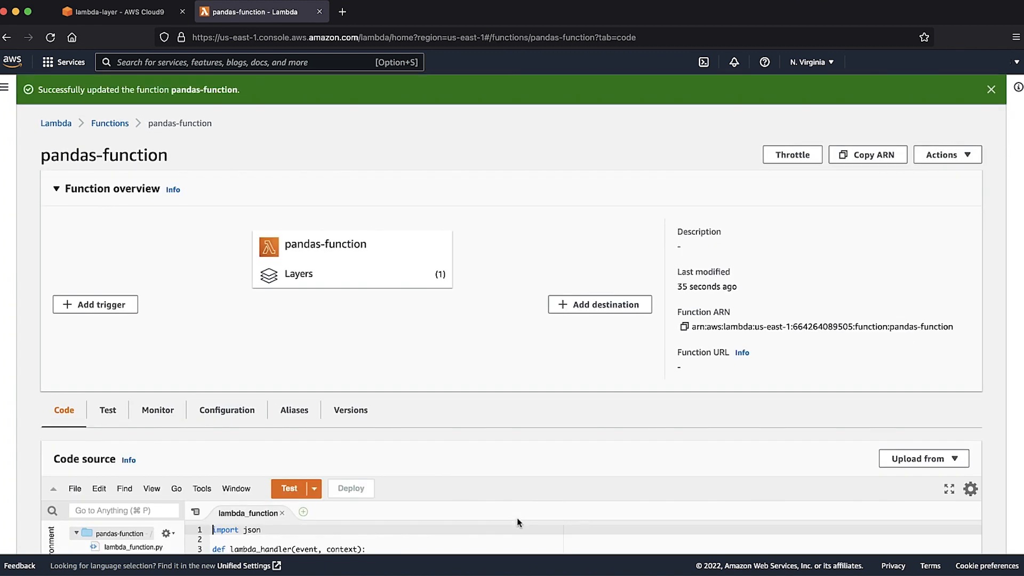
Step: Add 'import pandas' below 'import json' and deploy the function code
{"action": "scroll", "scroll_direction": "down", "scroll_amount": 3}
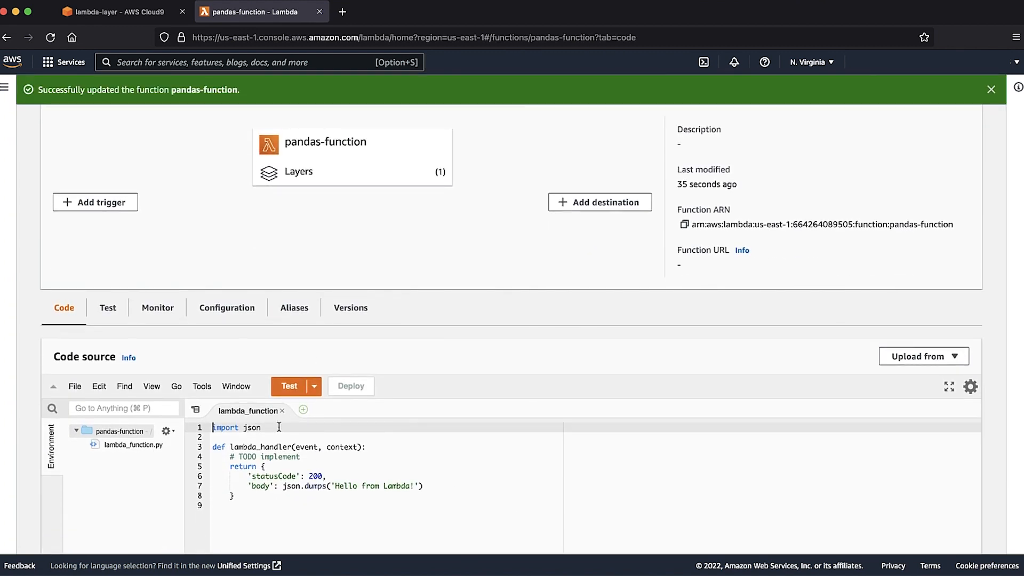
{"action": "key", "text": "enter"}
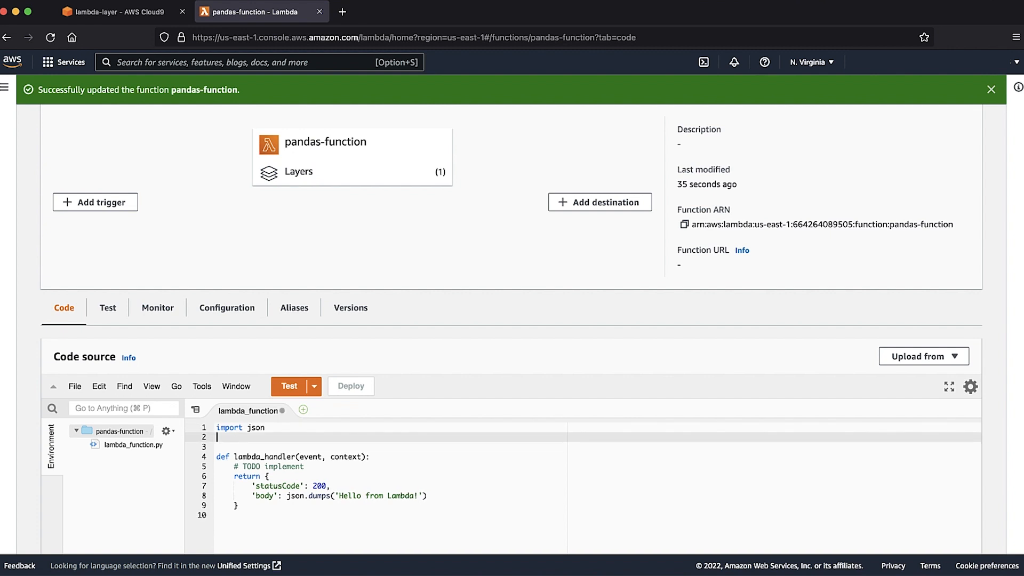
{"action": "type", "text": "import pan"}
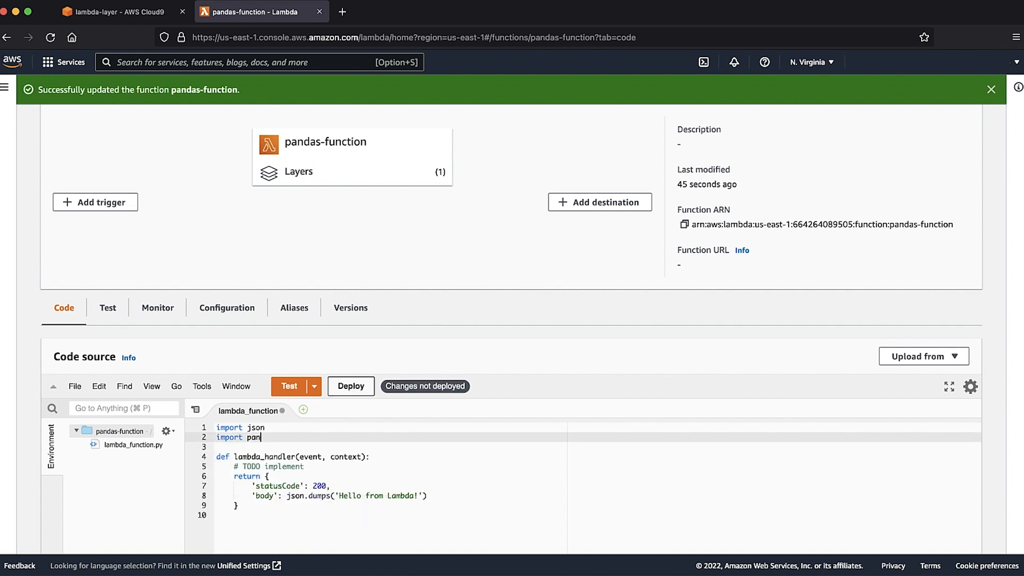
{"action": "type", "text": "das"}
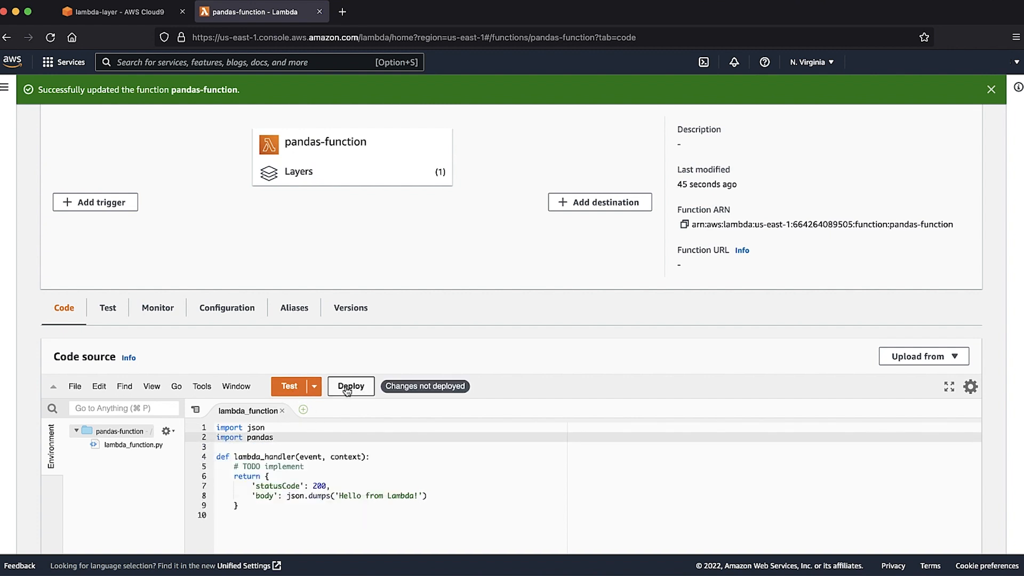
{"action": "left_click", "coordinate": [352, 386]}
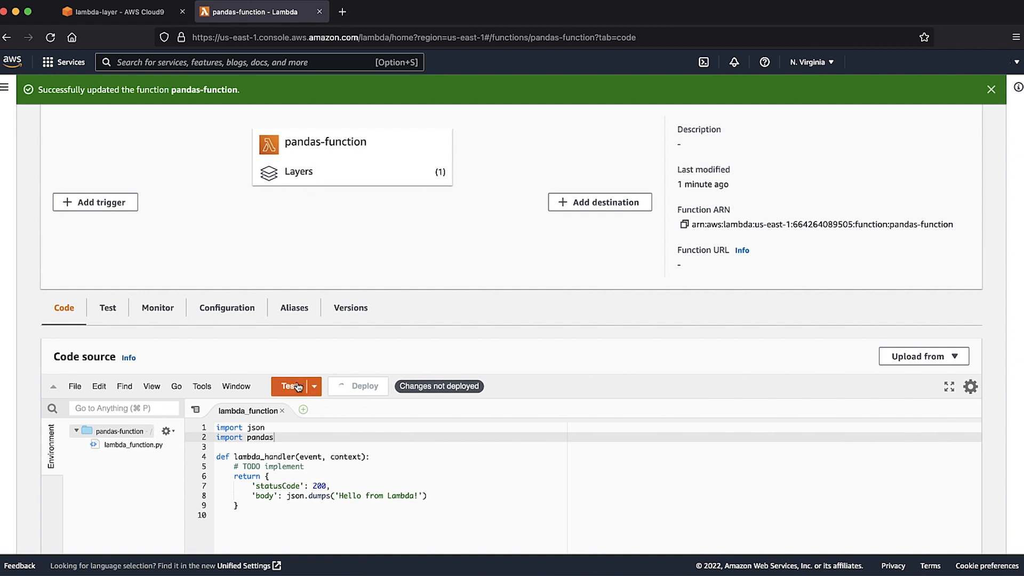
{"action": "mouse_move", "coordinate": [287, 386]}
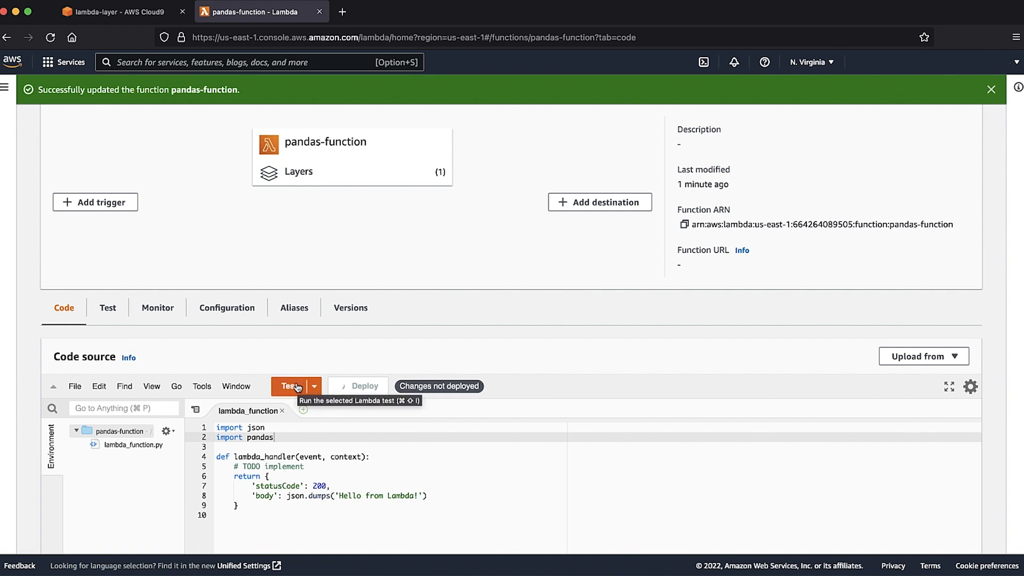
{"action": "left_click", "coordinate": [356, 385]}
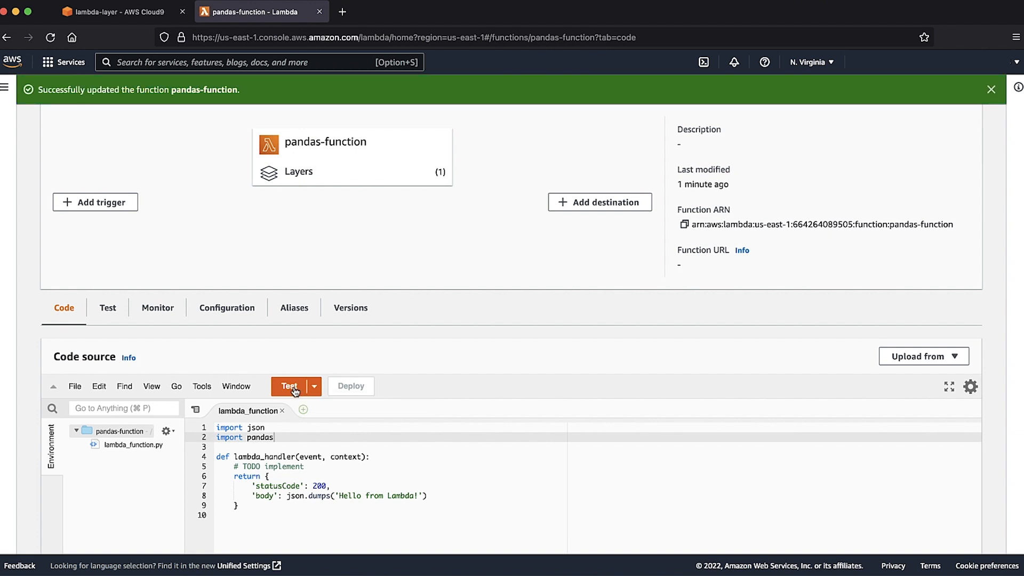
Step: Save a test event named Test, run it, and see status code 200 in the results
{"action": "left_click", "coordinate": [289, 387]}
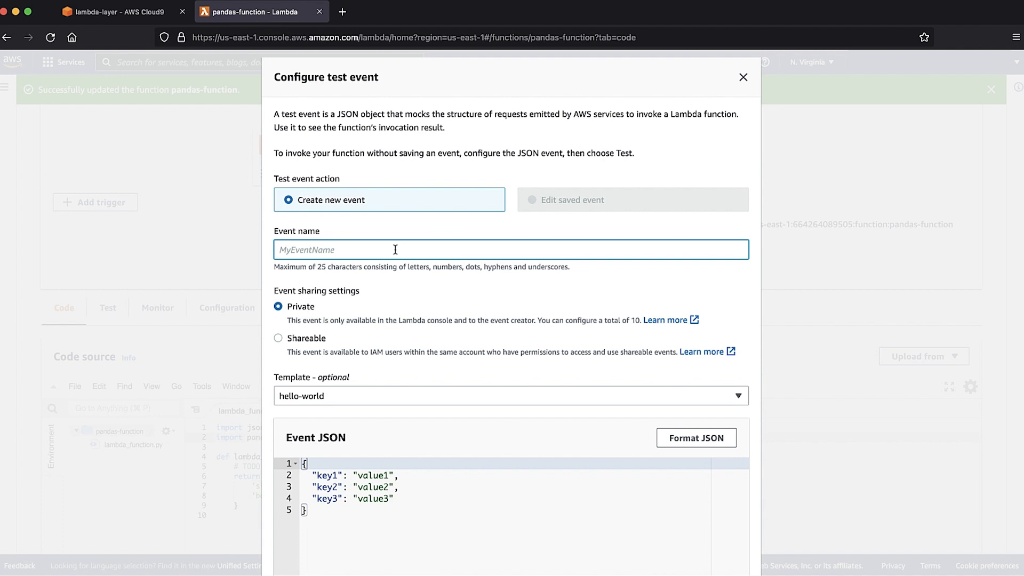
{"action": "type", "text": "Test"}
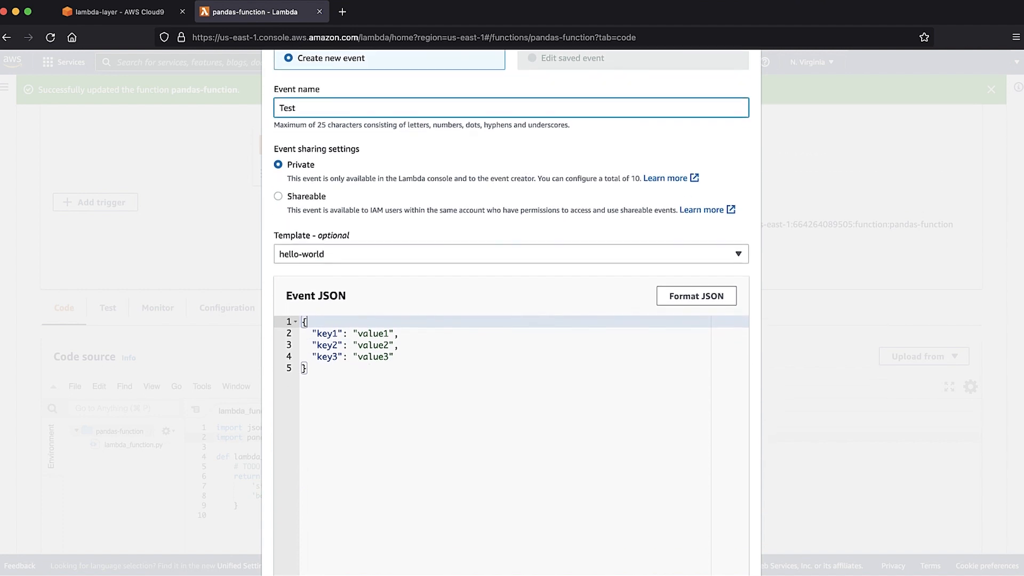
{"action": "scroll", "scroll_direction": "down", "scroll_amount": 3}
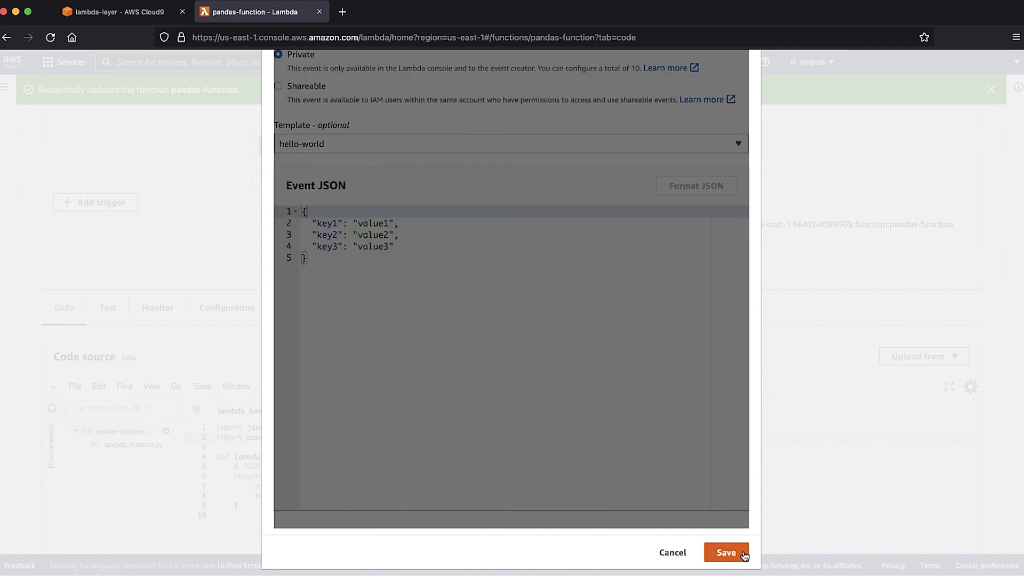
{"action": "left_click", "coordinate": [726, 552]}
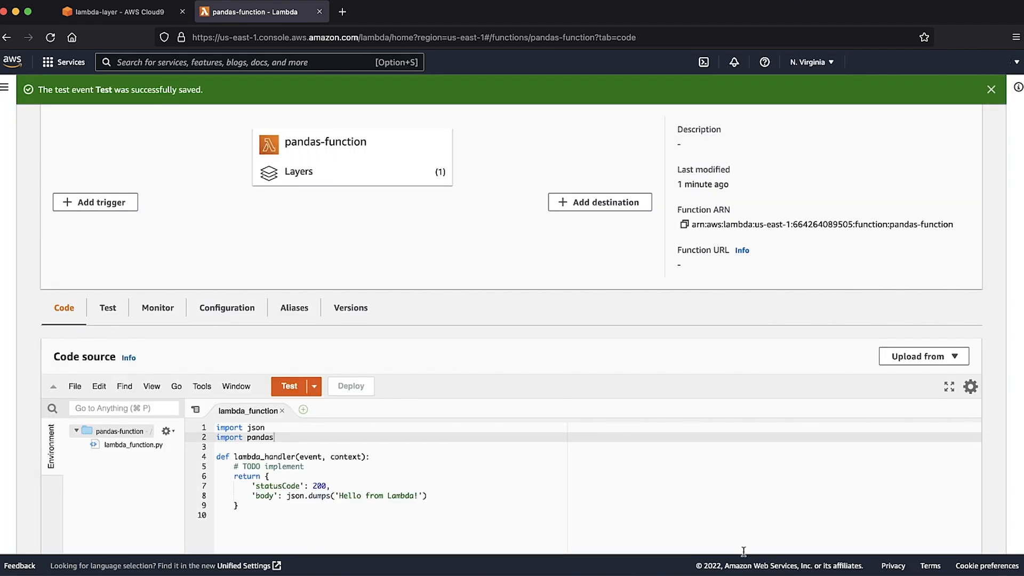
{"action": "left_click", "coordinate": [290, 387]}
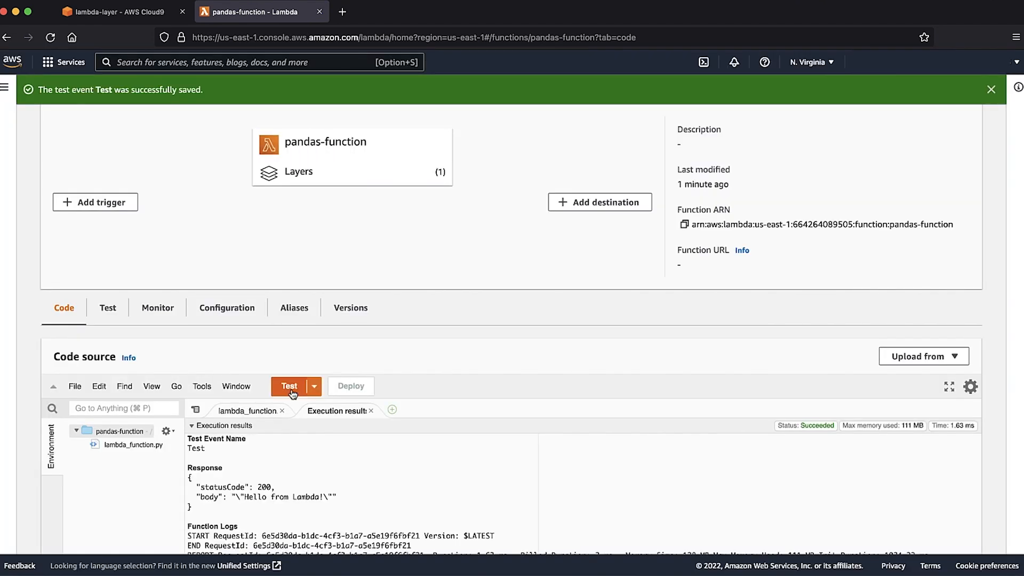
{"action": "scroll", "scroll_direction": "down", "scroll_amount": 3}
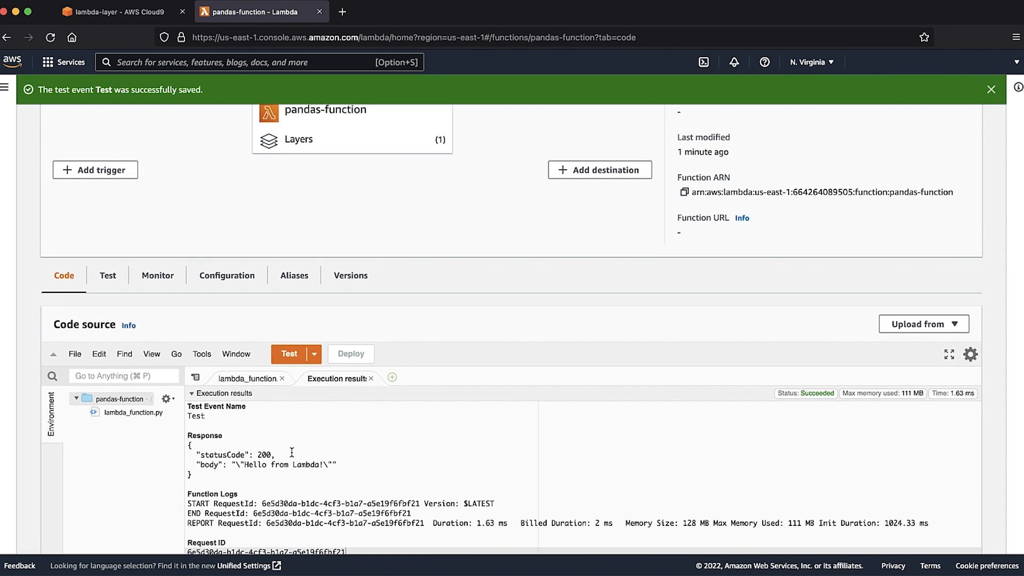